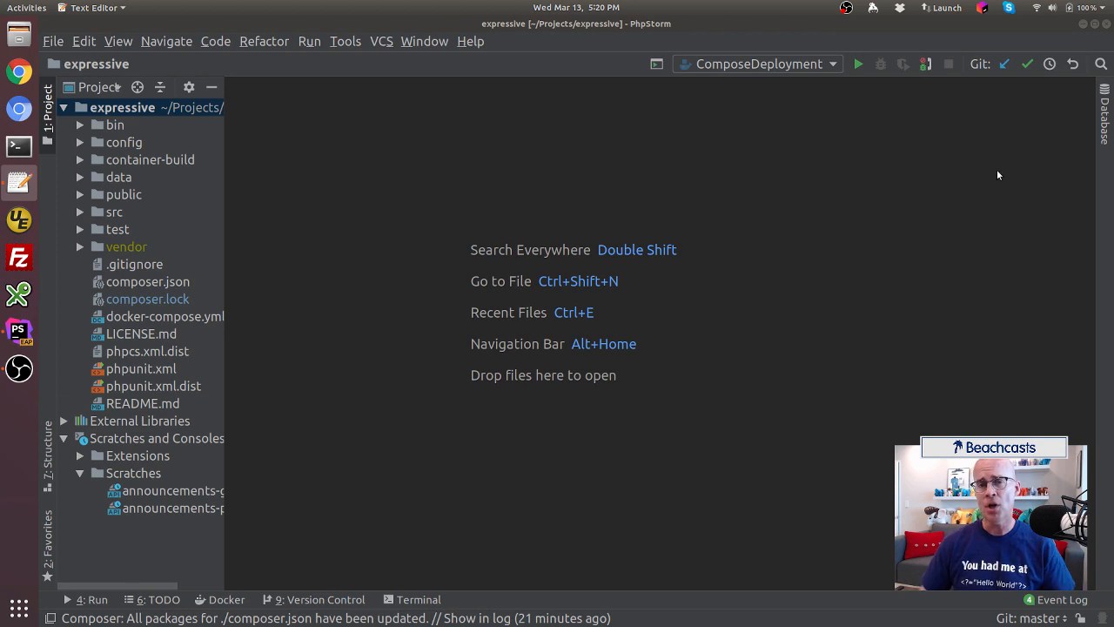
{"action": "mouse_move", "coordinate": [195, 283]}
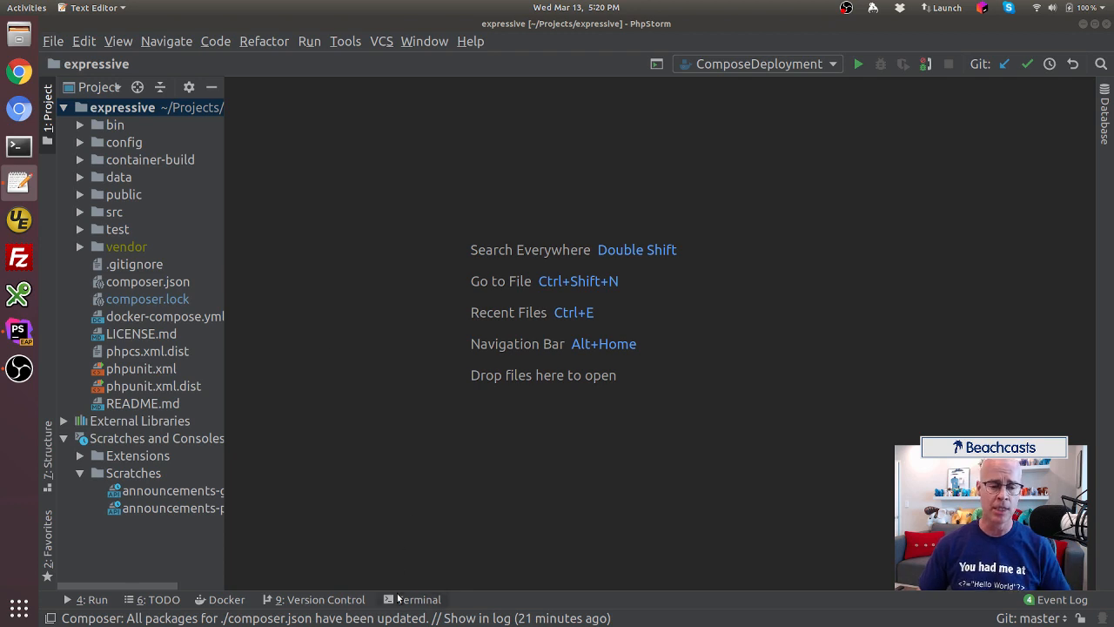
Start a local terminal session at the expressive project prompt
{"action": "left_click", "coordinate": [418, 599]}
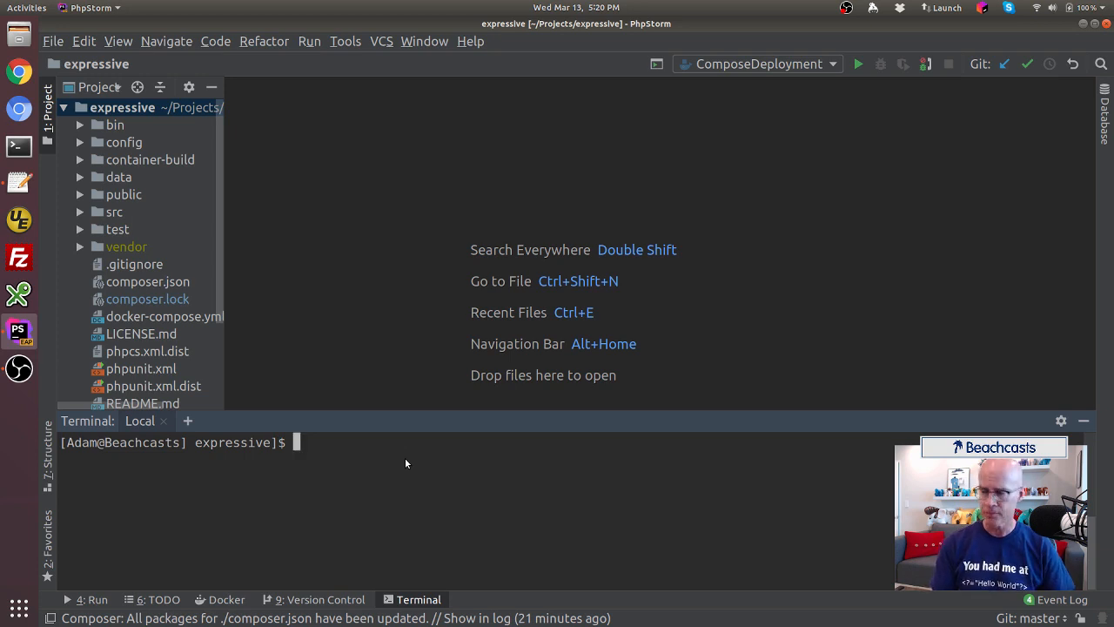
Run 'composer require ramsey/uuid-doctrine' in the project terminal
{"action": "type", "text": "c"}
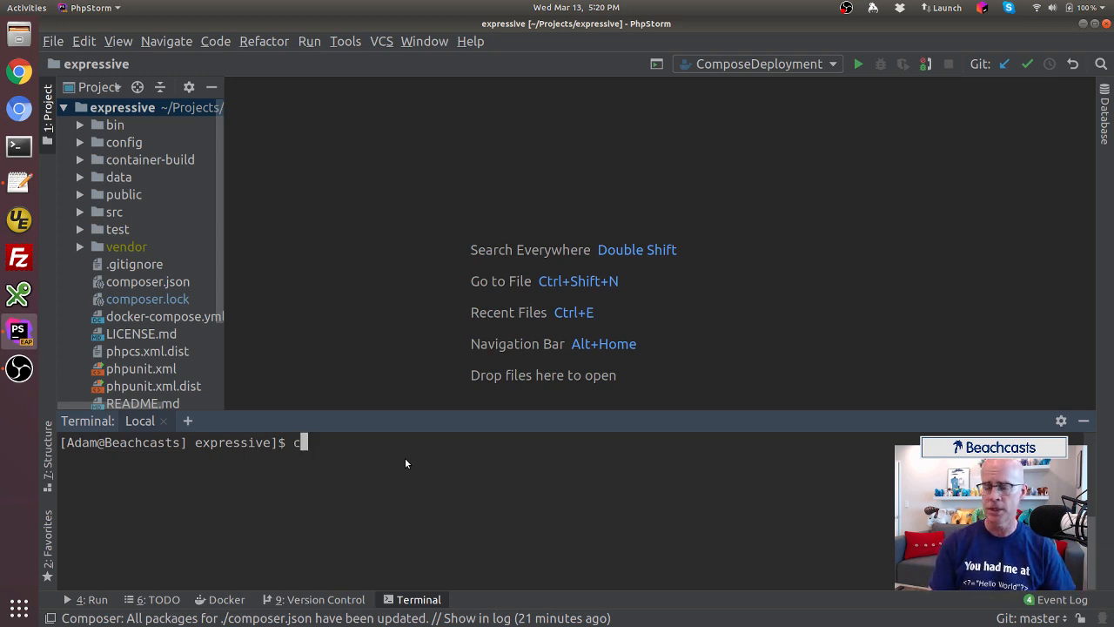
{"action": "type", "text": "omposer r"}
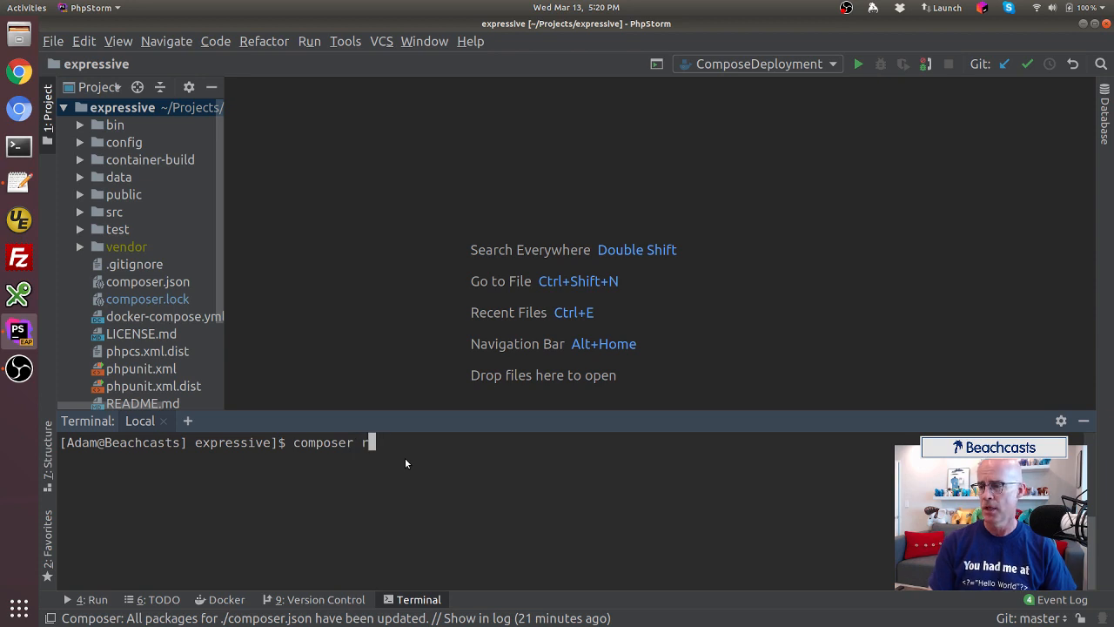
{"action": "type", "text": "equire"}
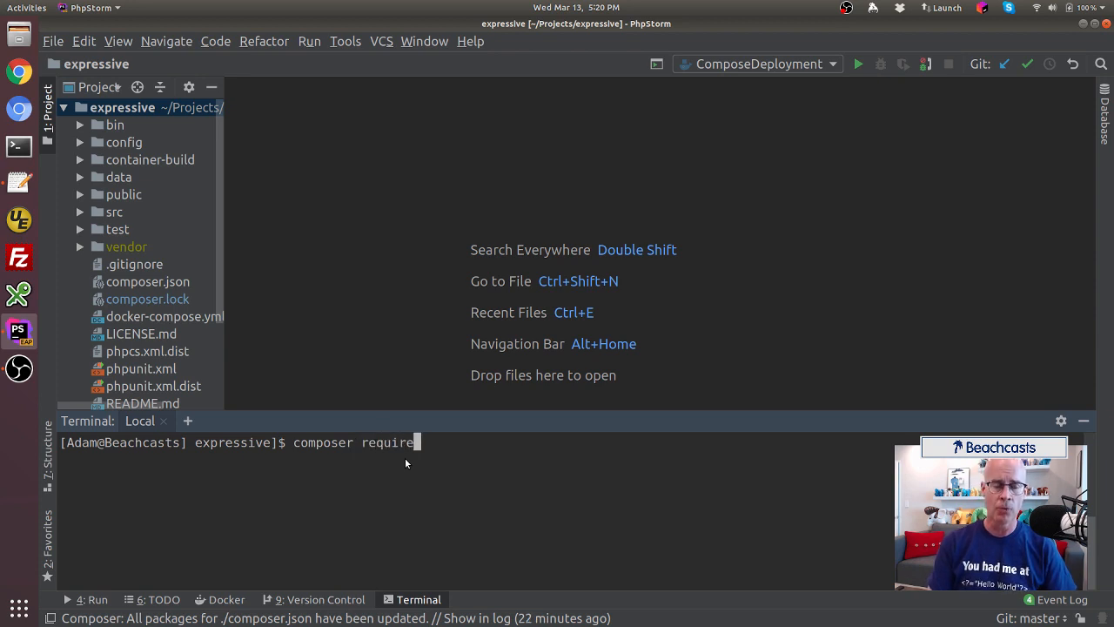
{"action": "type", "text": "ram"}
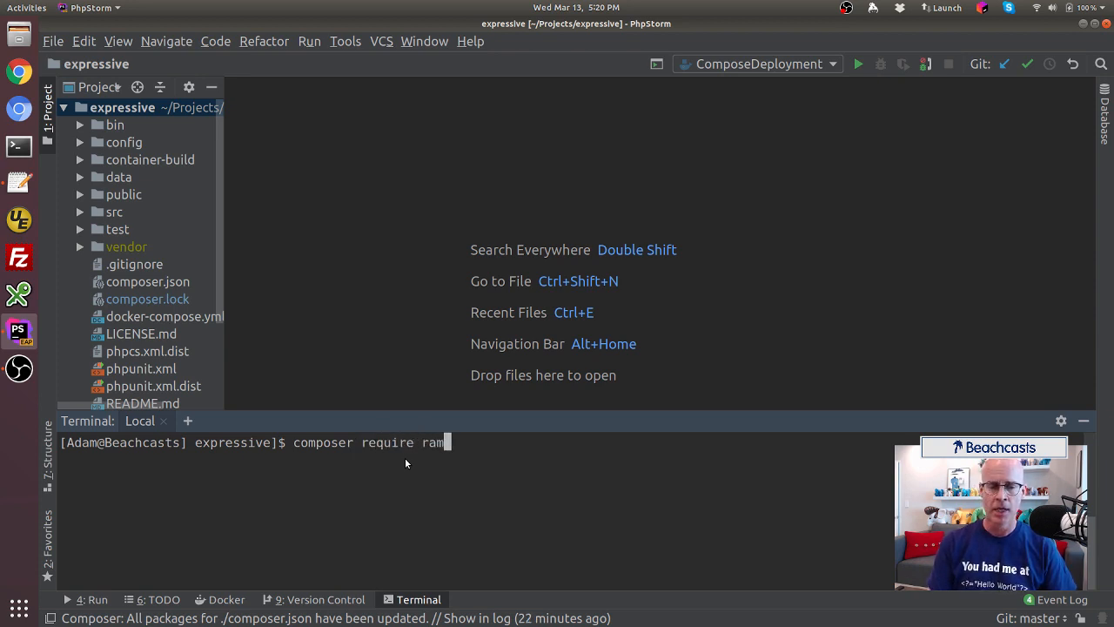
{"action": "type", "text": "se"}
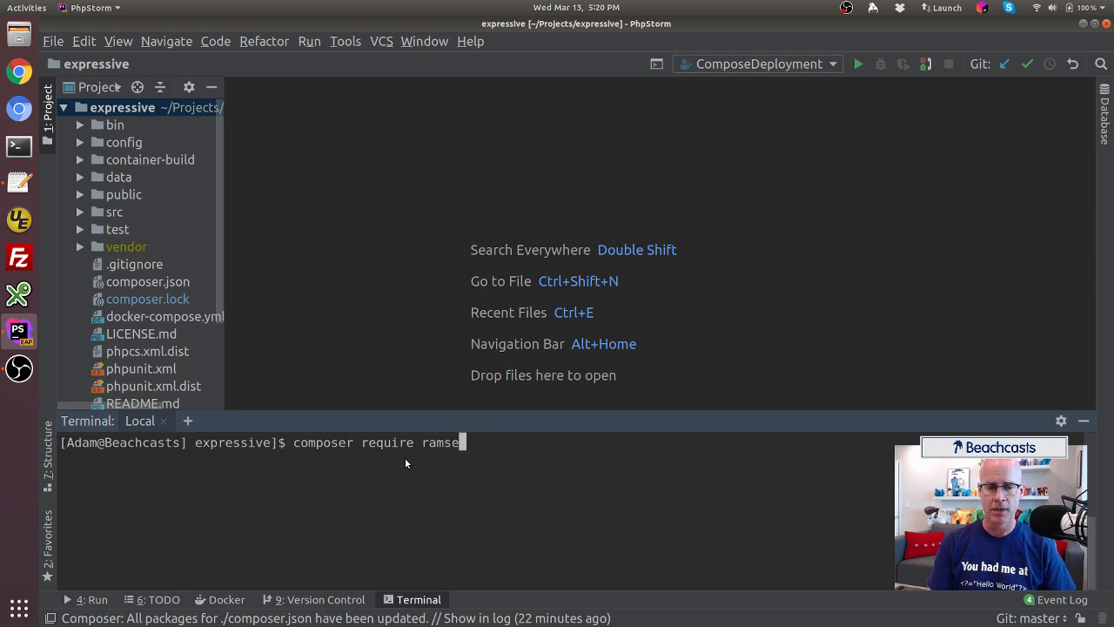
{"action": "type", "text": "y/uu"}
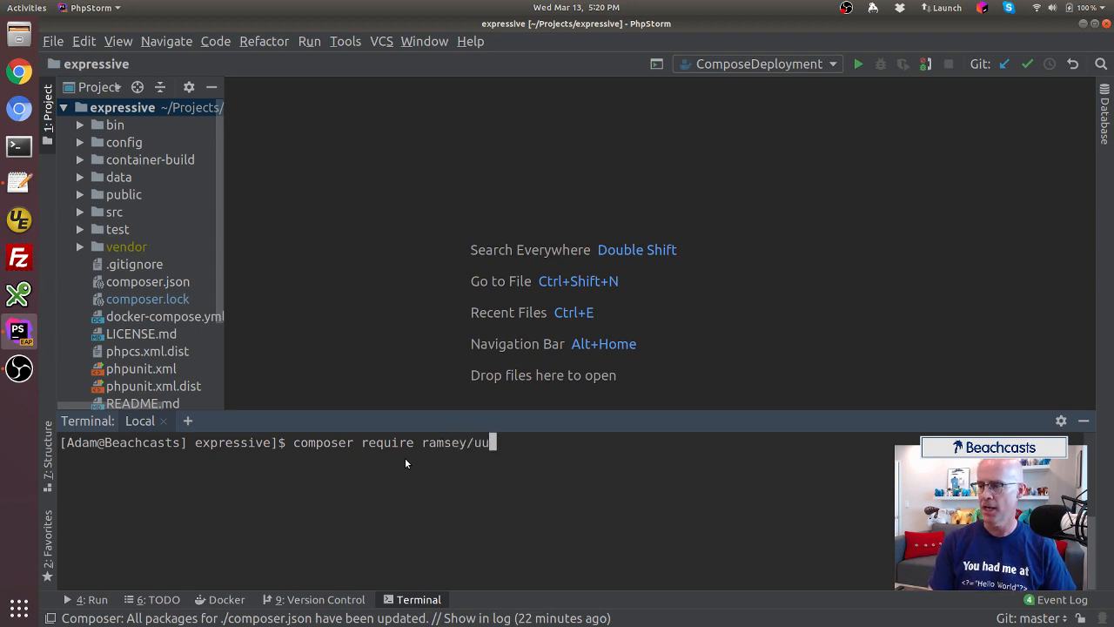
{"action": "type", "text": "id-doctrin"}
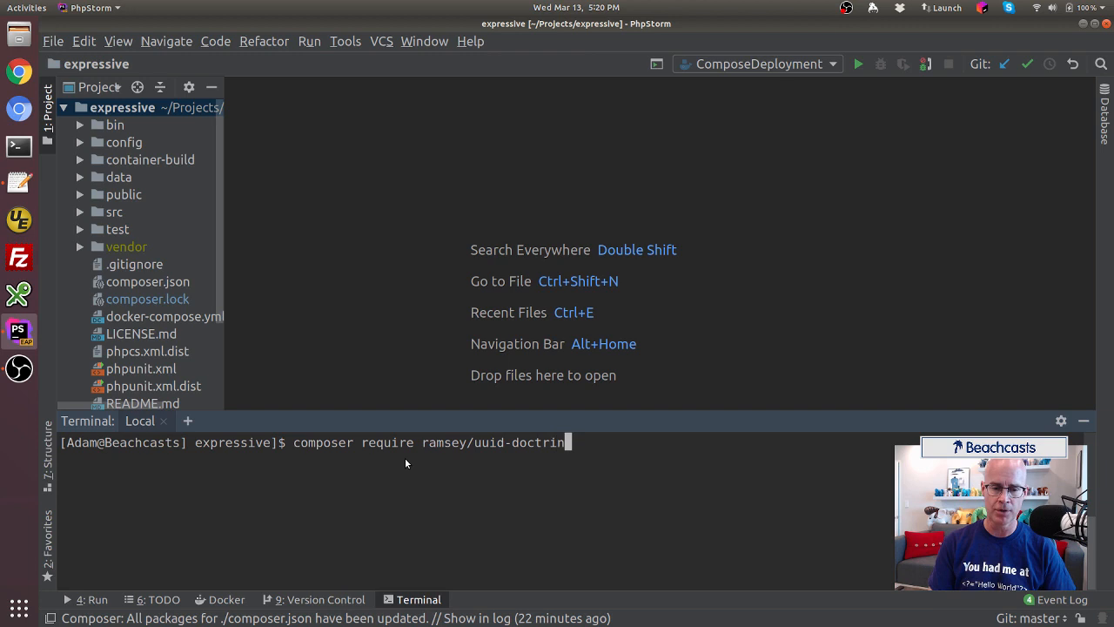
{"action": "type", "text": "e"}
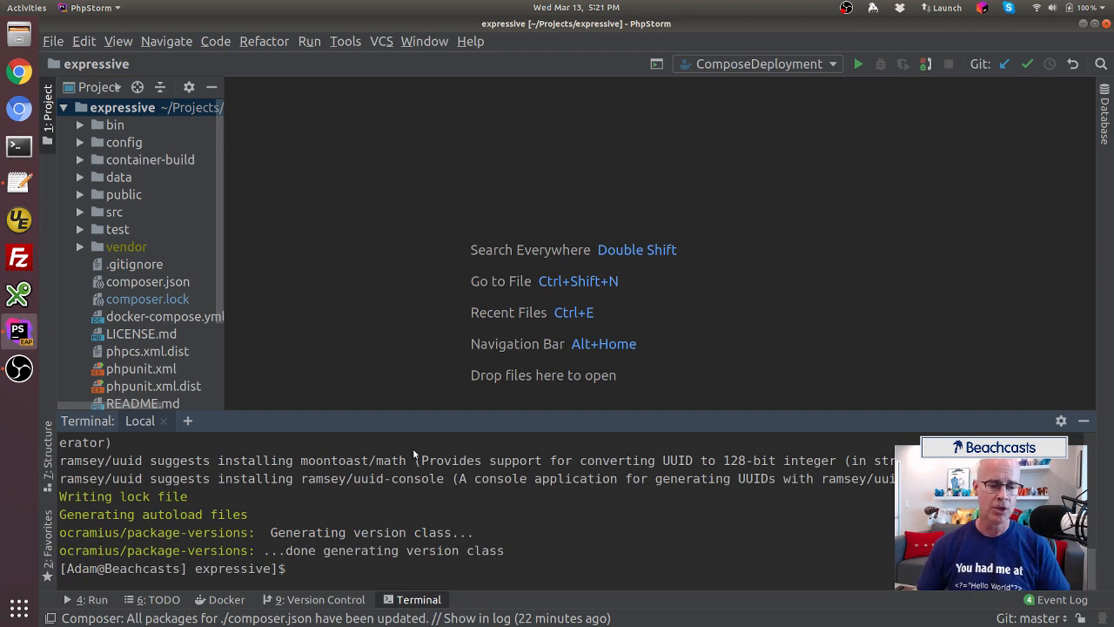
{"action": "mouse_move", "coordinate": [427, 498]}
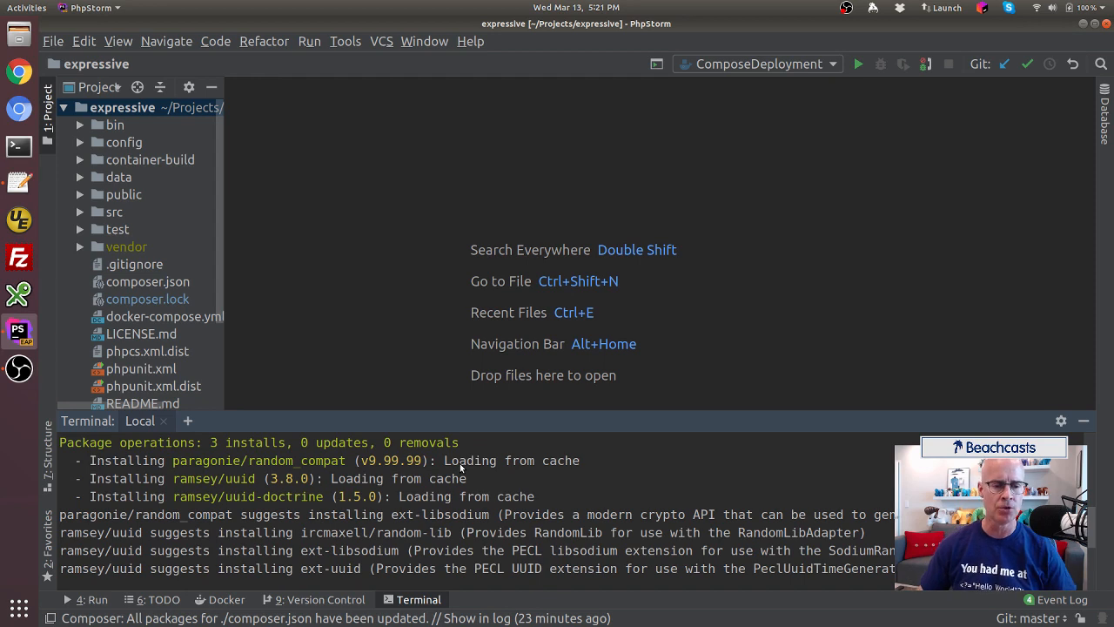
{"action": "mouse_move", "coordinate": [454, 474]}
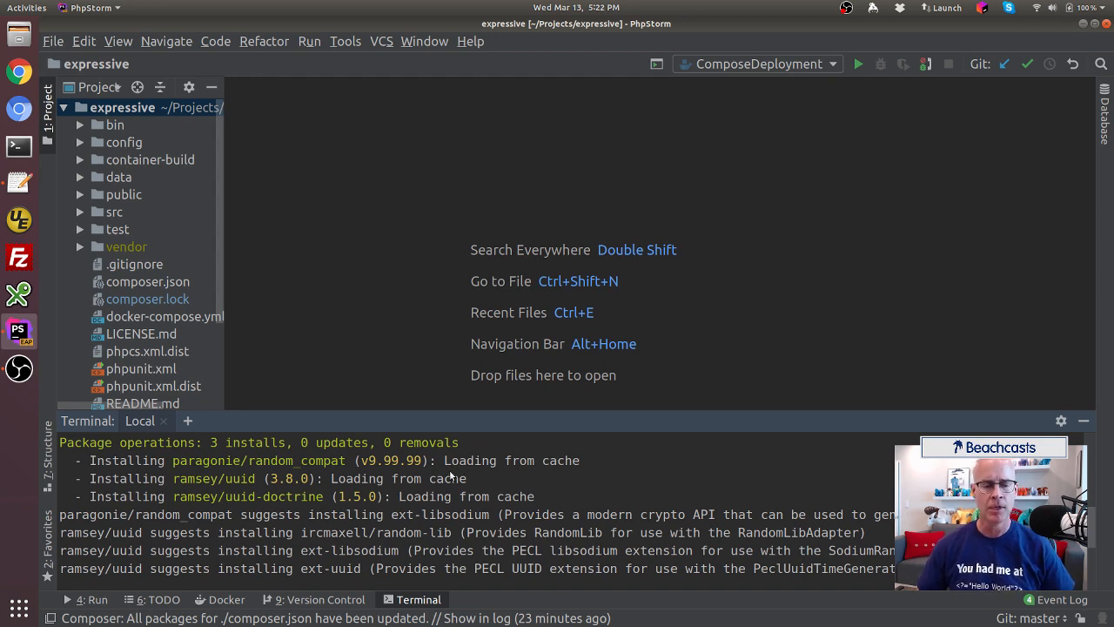
Review the Composer output and highlight the suggested optional extensions
{"action": "scroll", "scroll_direction": "down", "scroll_amount": 3}
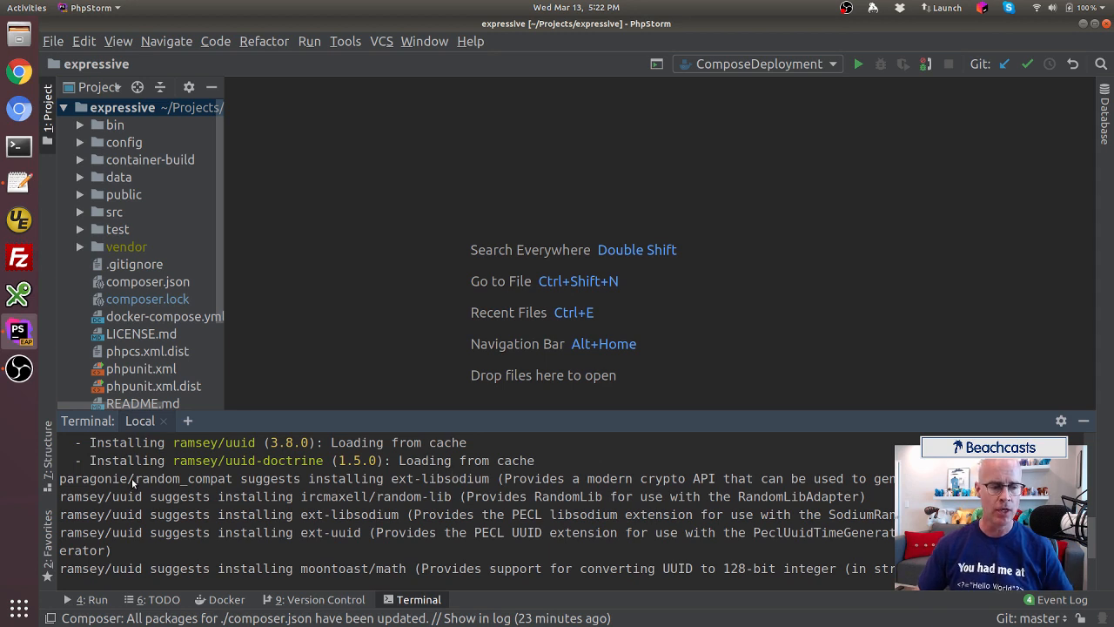
{"action": "left_click_drag", "start_coordinate": [132, 479], "coordinate": [418, 550]}
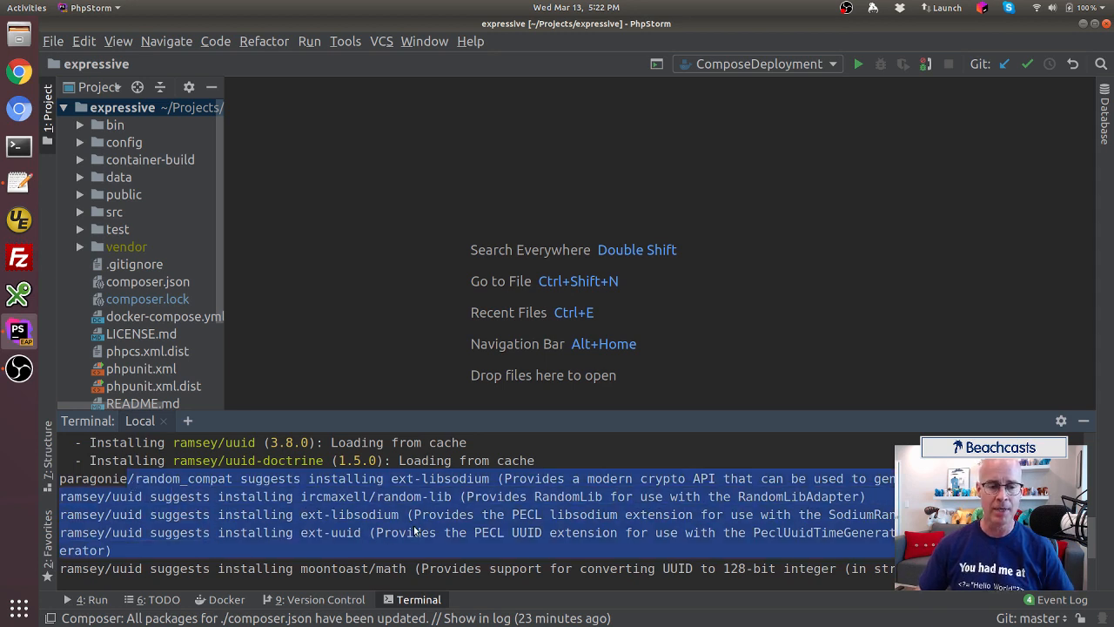
{"action": "scroll", "scroll_direction": "down", "scroll_amount": 3}
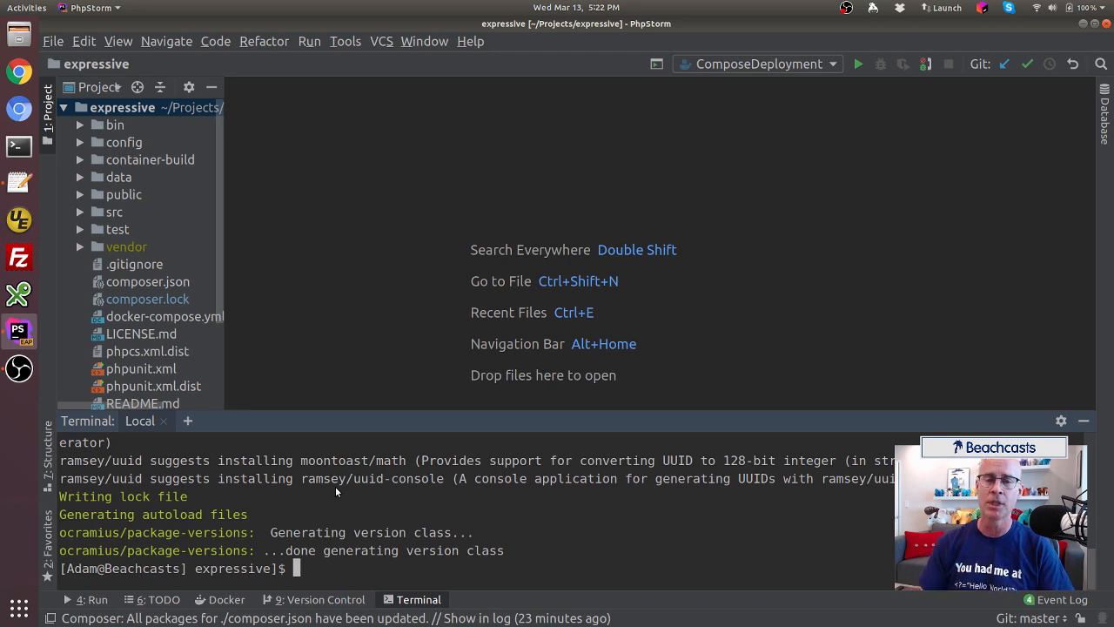
{"action": "mouse_move", "coordinate": [783, 392]}
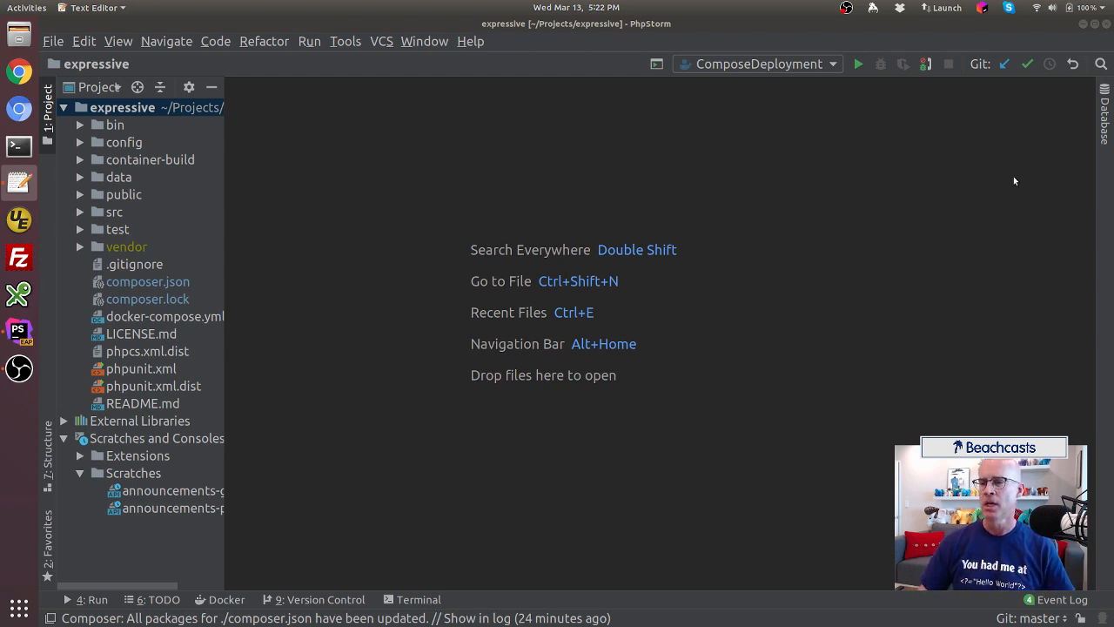
Show the announcements table's 11 rows and its columns, including the auto-increment integer id
{"action": "left_click", "coordinate": [1104, 113]}
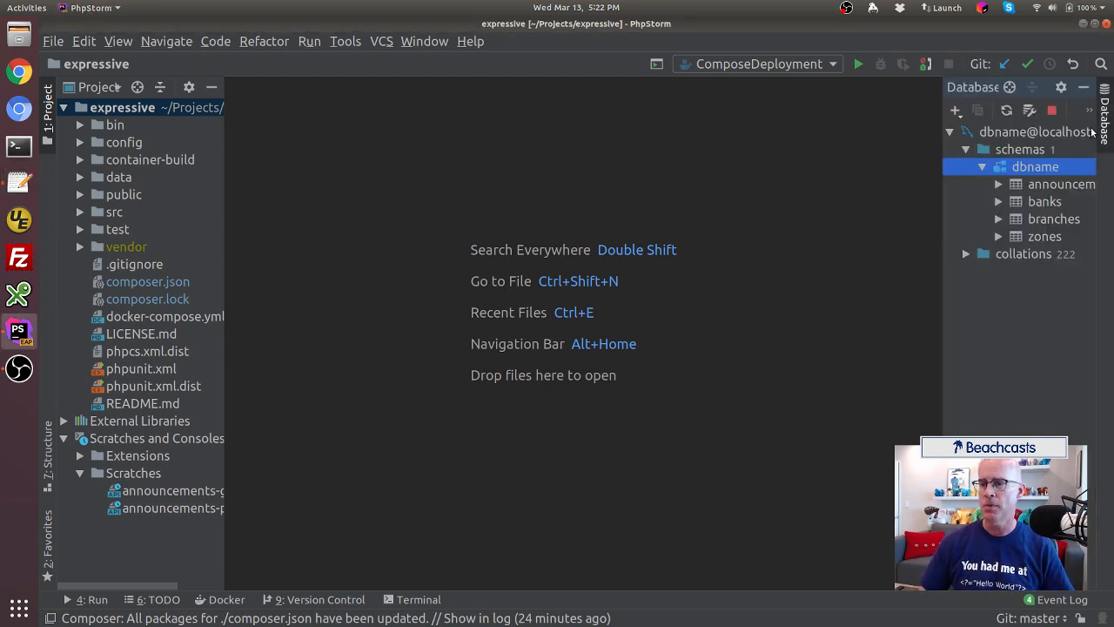
{"action": "left_click", "coordinate": [1062, 185]}
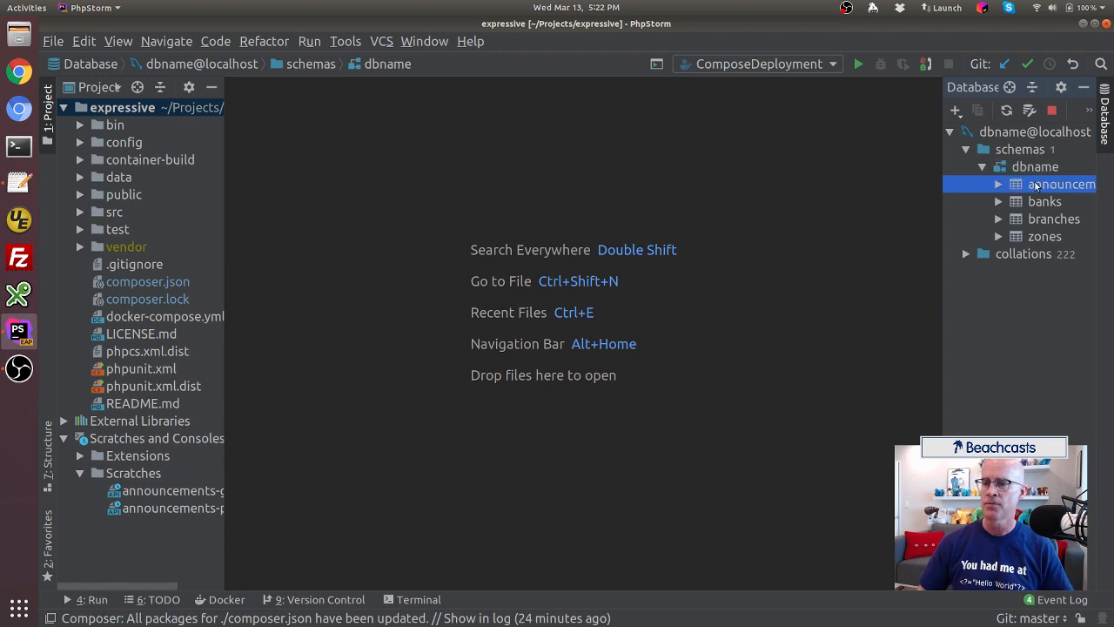
{"action": "double_click", "coordinate": [1062, 184]}
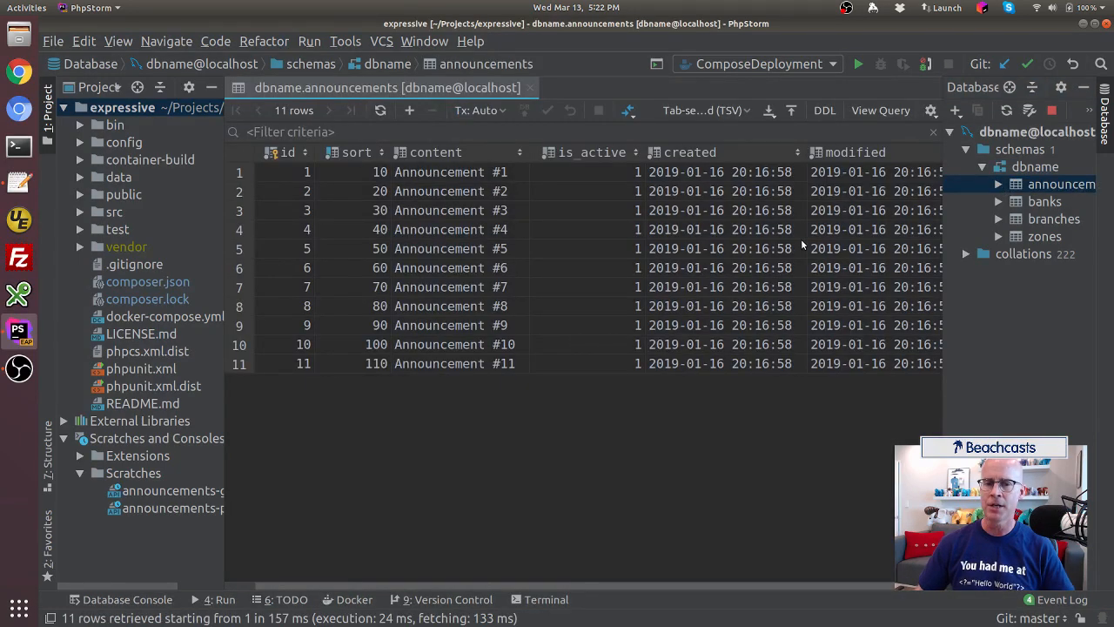
{"action": "left_click", "coordinate": [306, 172]}
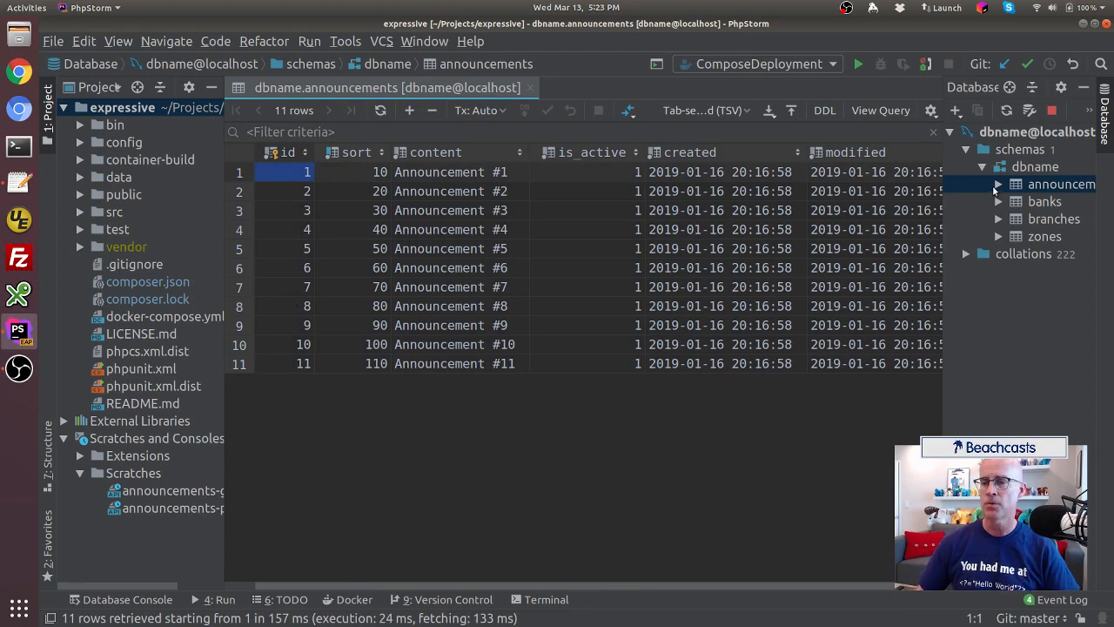
{"action": "left_click", "coordinate": [997, 185]}
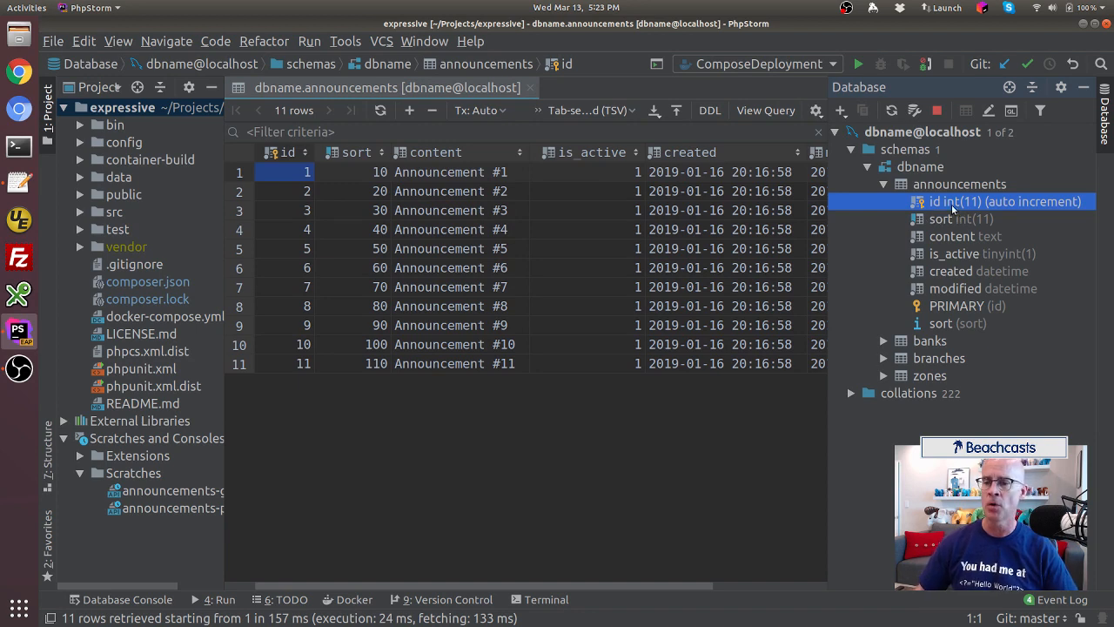
{"action": "mouse_move", "coordinate": [975, 208]}
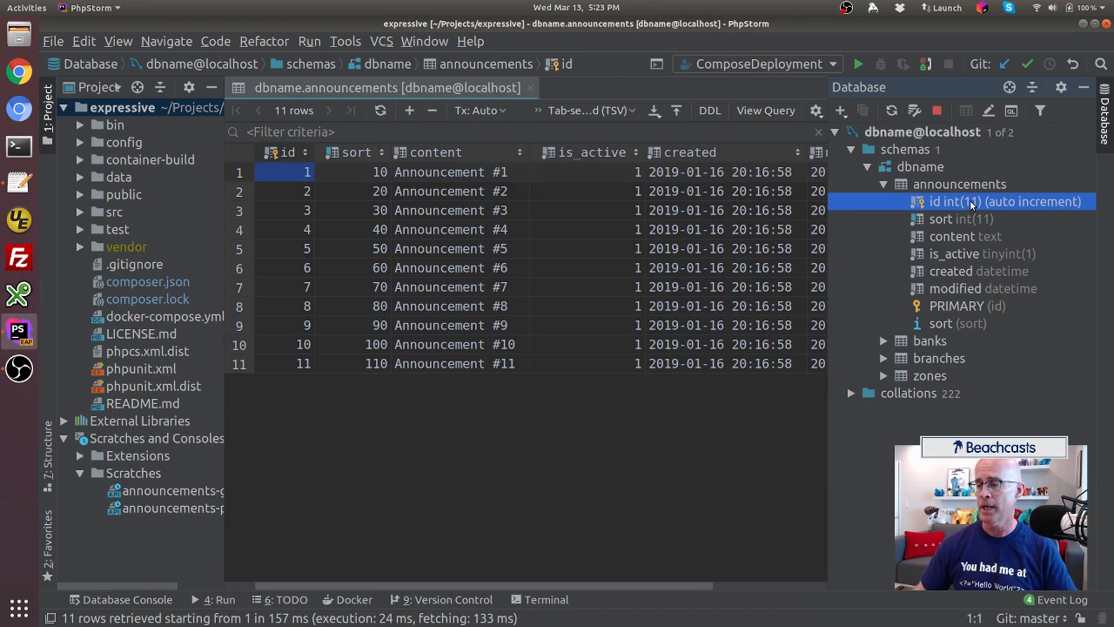
Alter the id column to char(36) without auto increment and execute the change
{"action": "right_click", "coordinate": [1006, 202]}
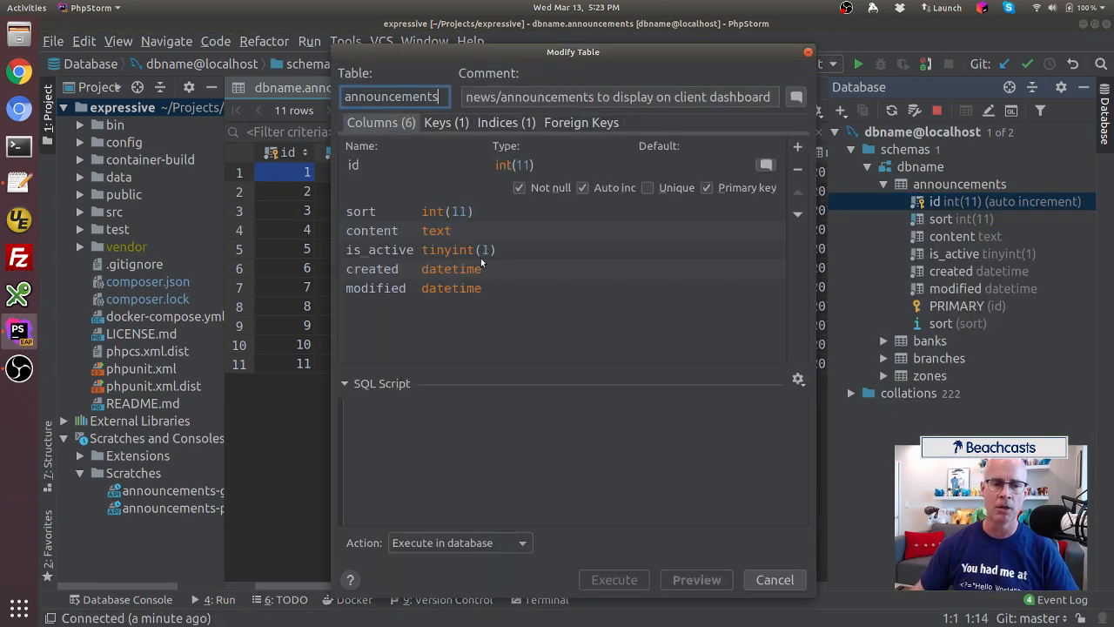
{"action": "mouse_move", "coordinate": [495, 224]}
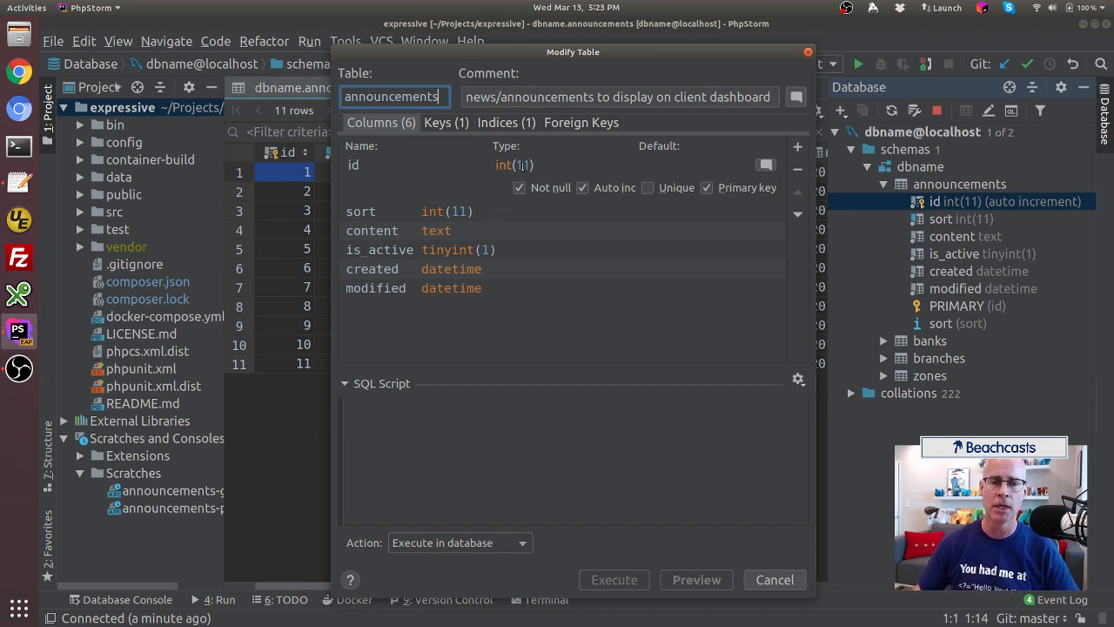
{"action": "left_click", "coordinate": [560, 164]}
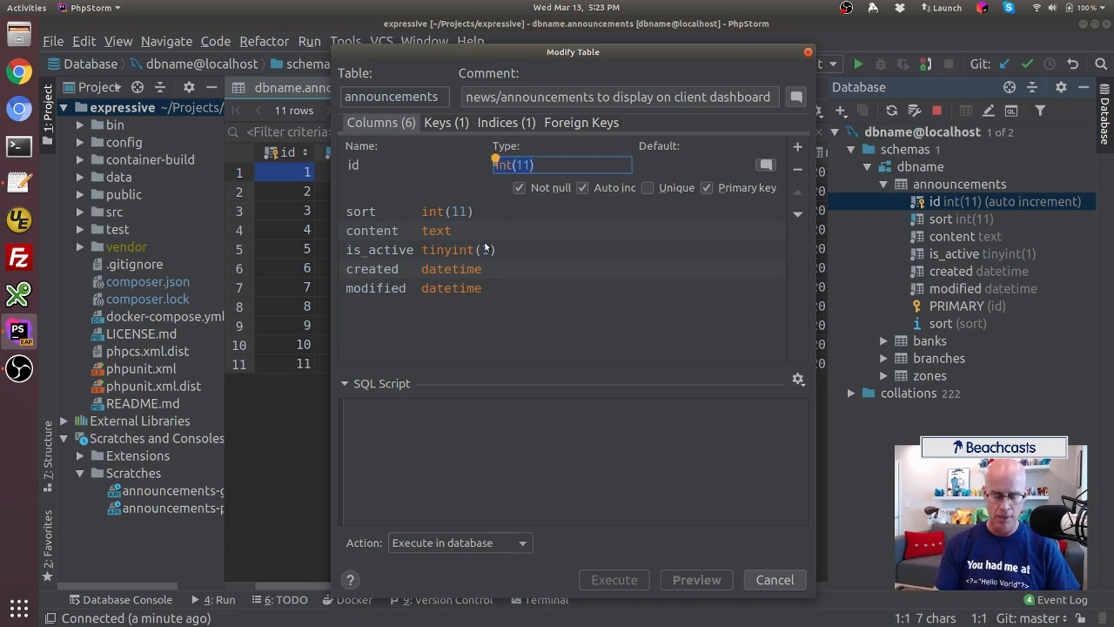
{"action": "type", "text": "chat"}
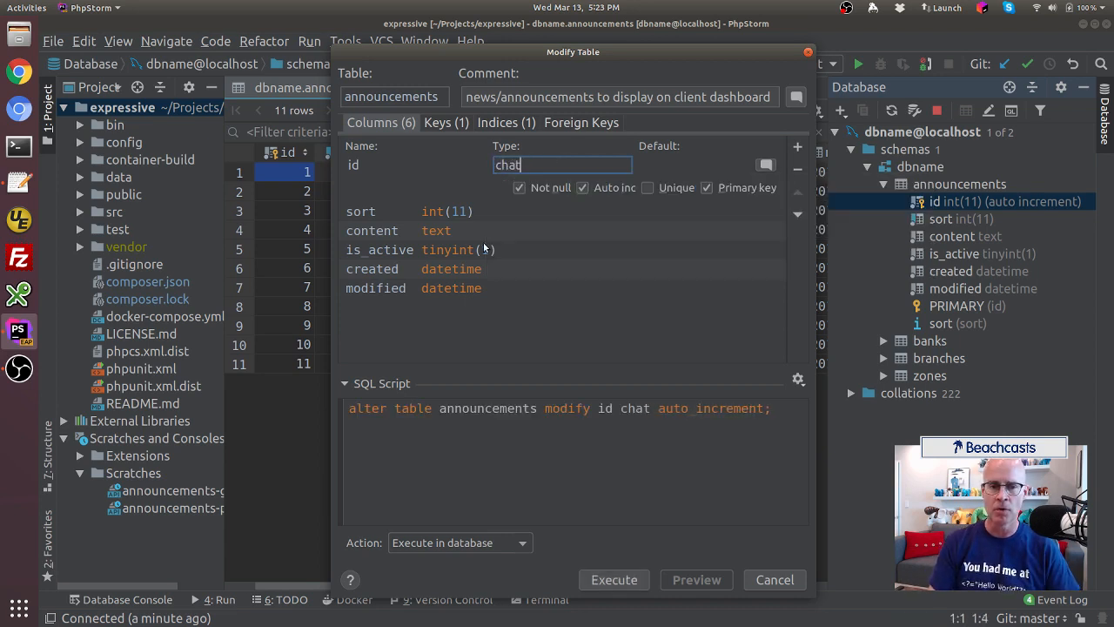
{"action": "type", "text": "char(36"}
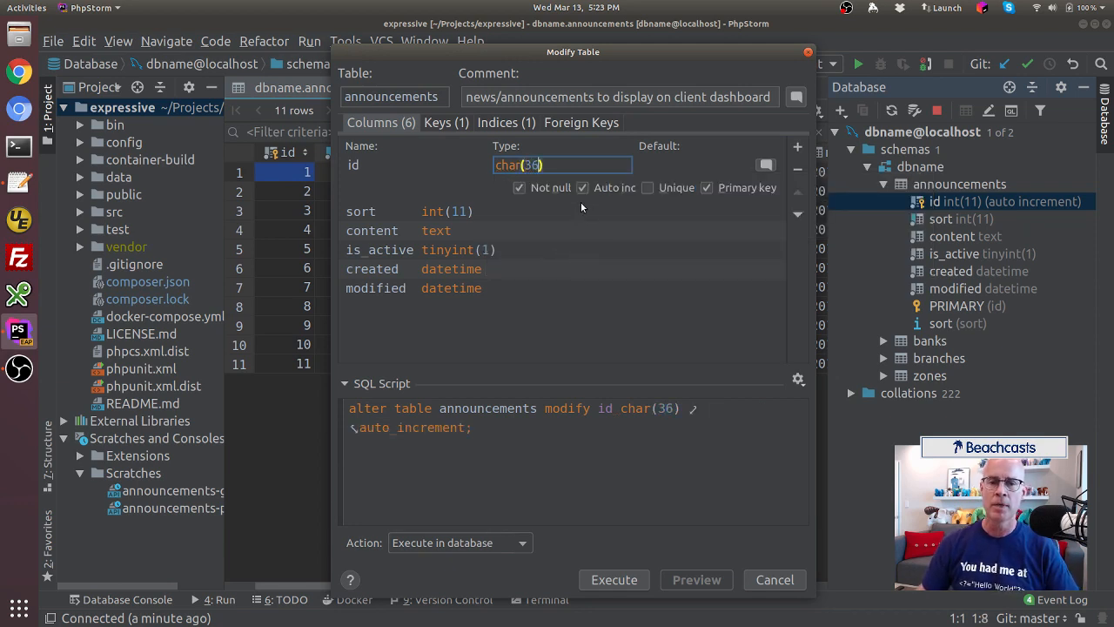
{"action": "left_click", "coordinate": [582, 188]}
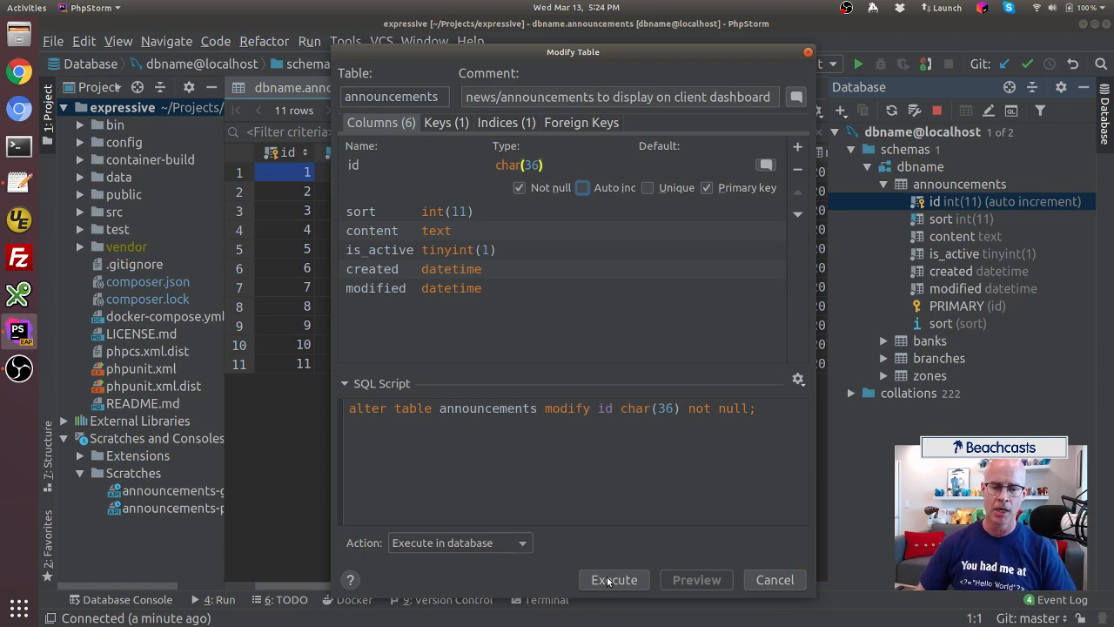
{"action": "left_click", "coordinate": [613, 580]}
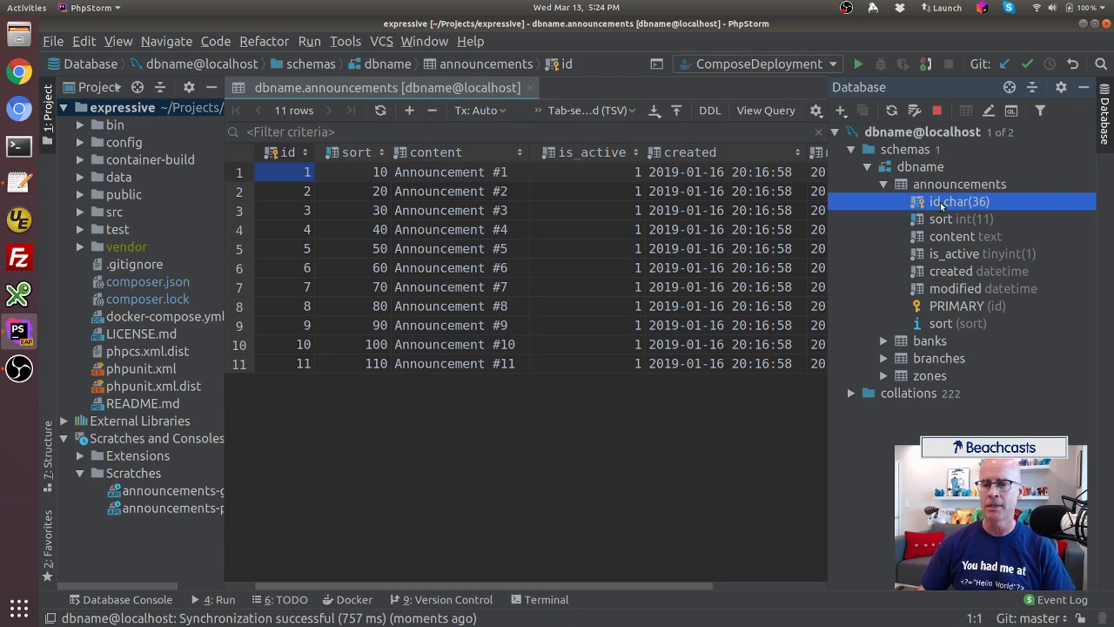
{"action": "mouse_move", "coordinate": [949, 205]}
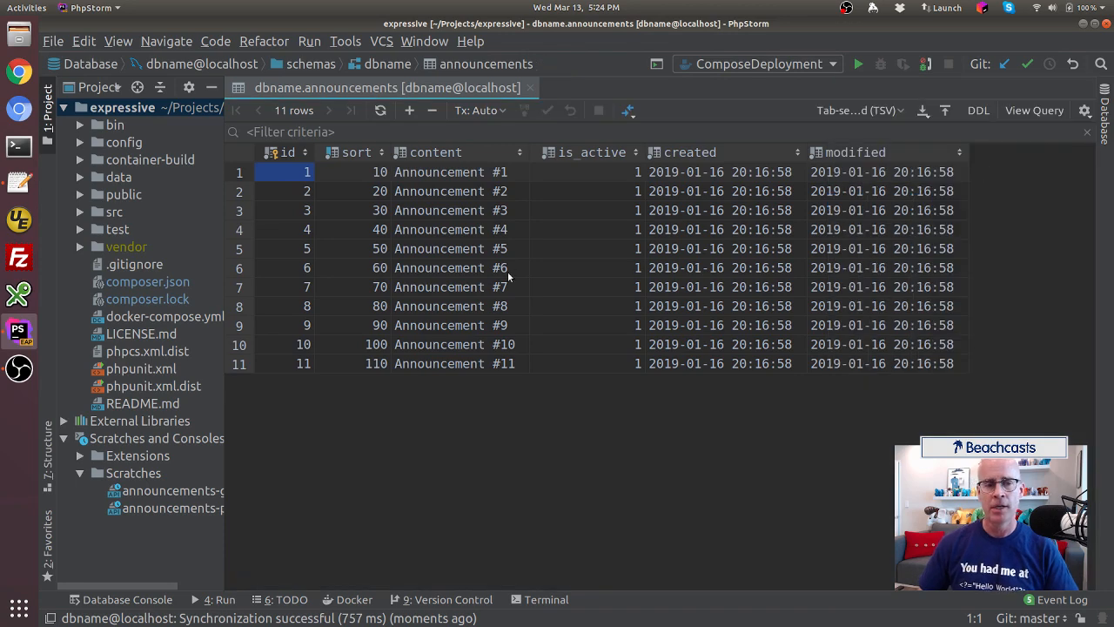
{"action": "mouse_move", "coordinate": [460, 272]}
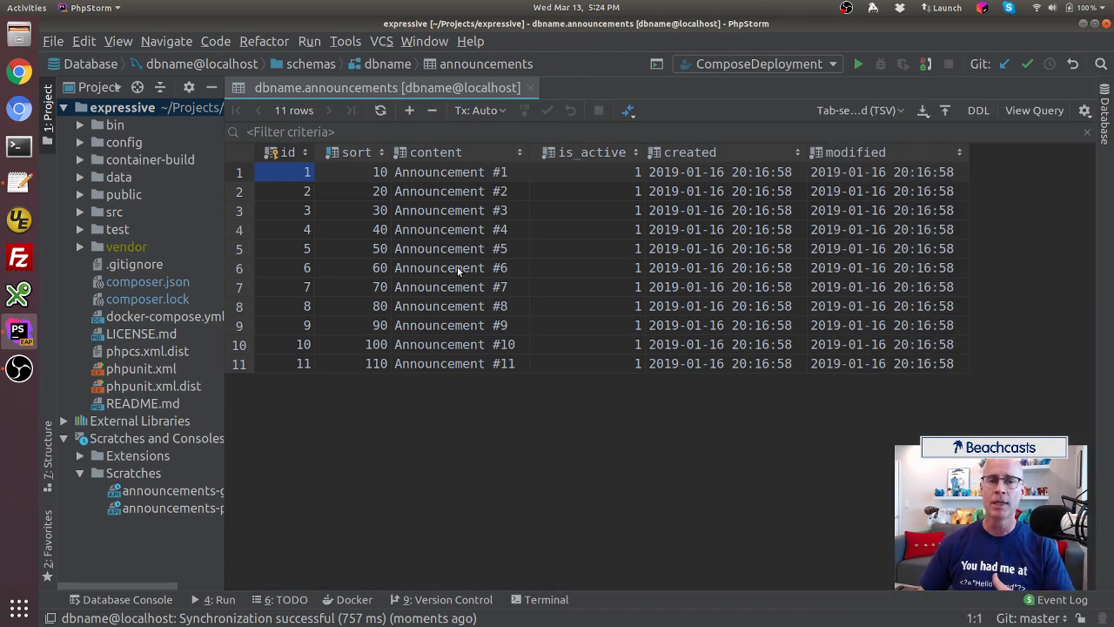
{"action": "mouse_move", "coordinate": [425, 200]}
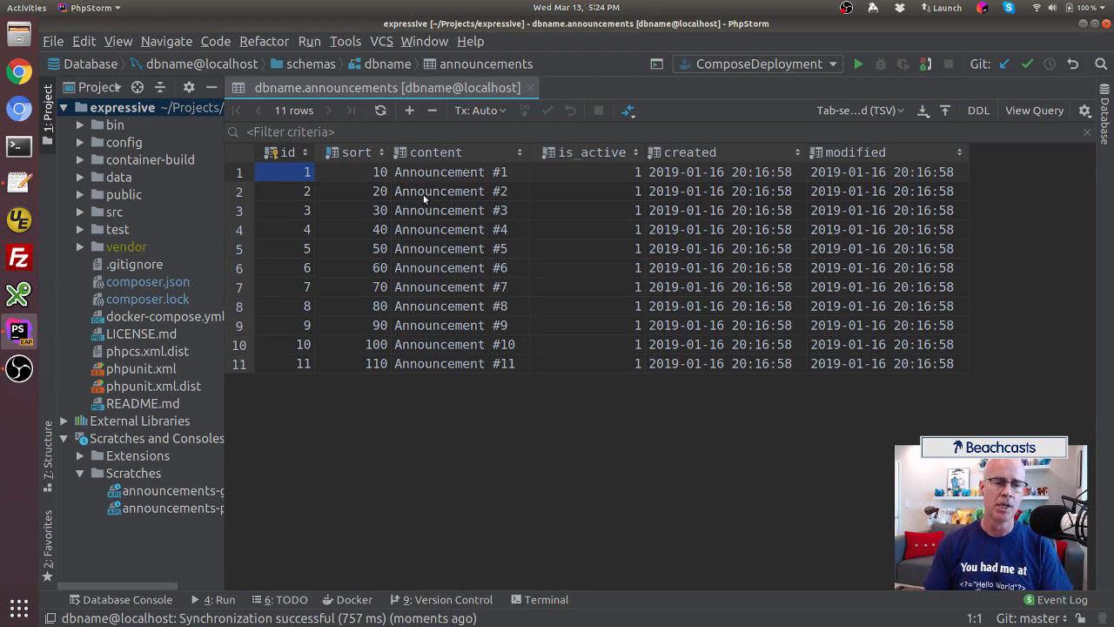
{"action": "mouse_move", "coordinate": [439, 181]}
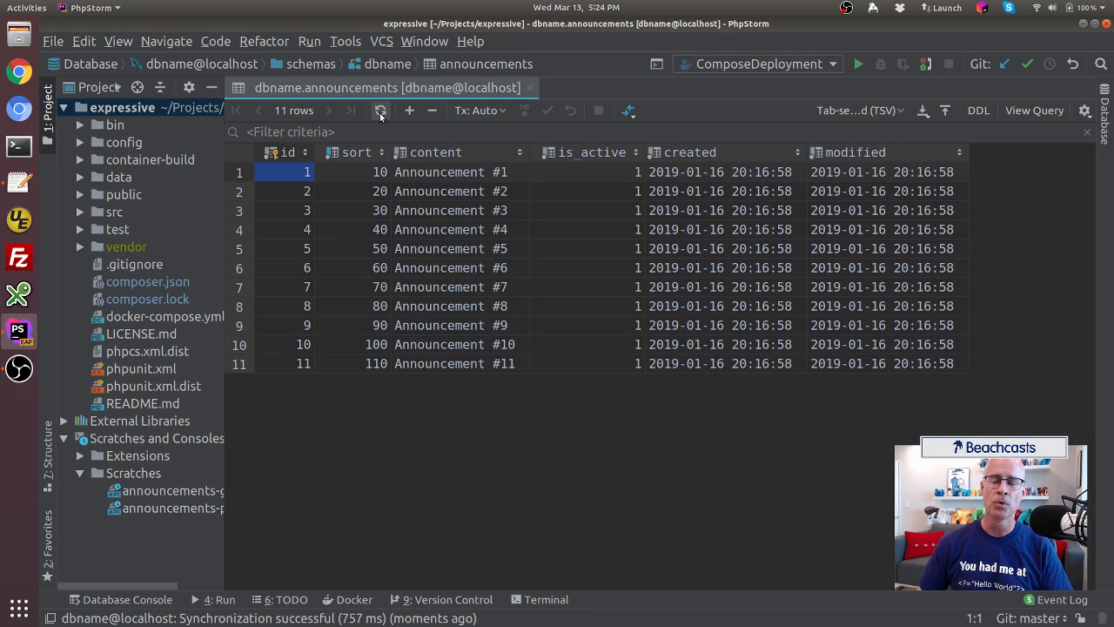
Reload the announcements data, showing ids now sorted as text (1, 10, 11, 2…)
{"action": "left_click", "coordinate": [380, 111]}
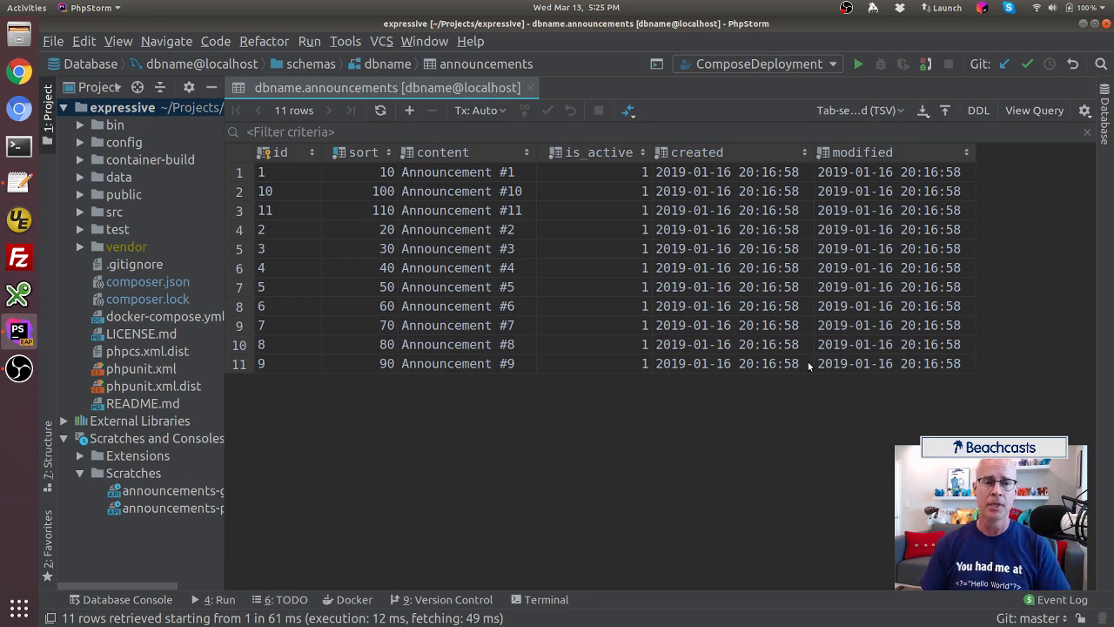
{"action": "mouse_move", "coordinate": [513, 342]}
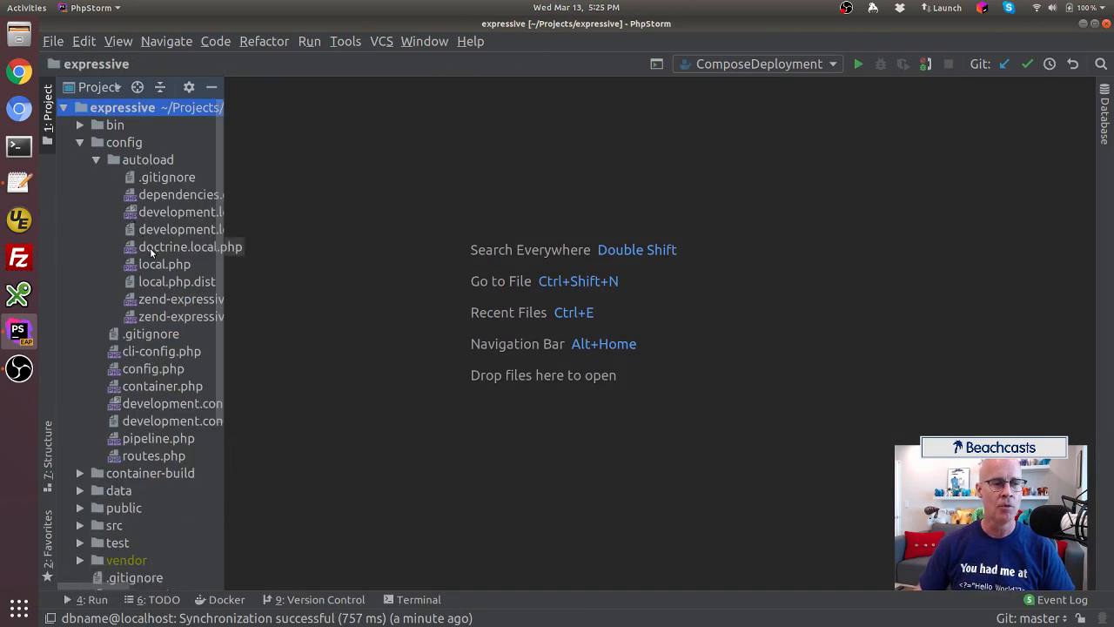
{"action": "double_click", "coordinate": [190, 247]}
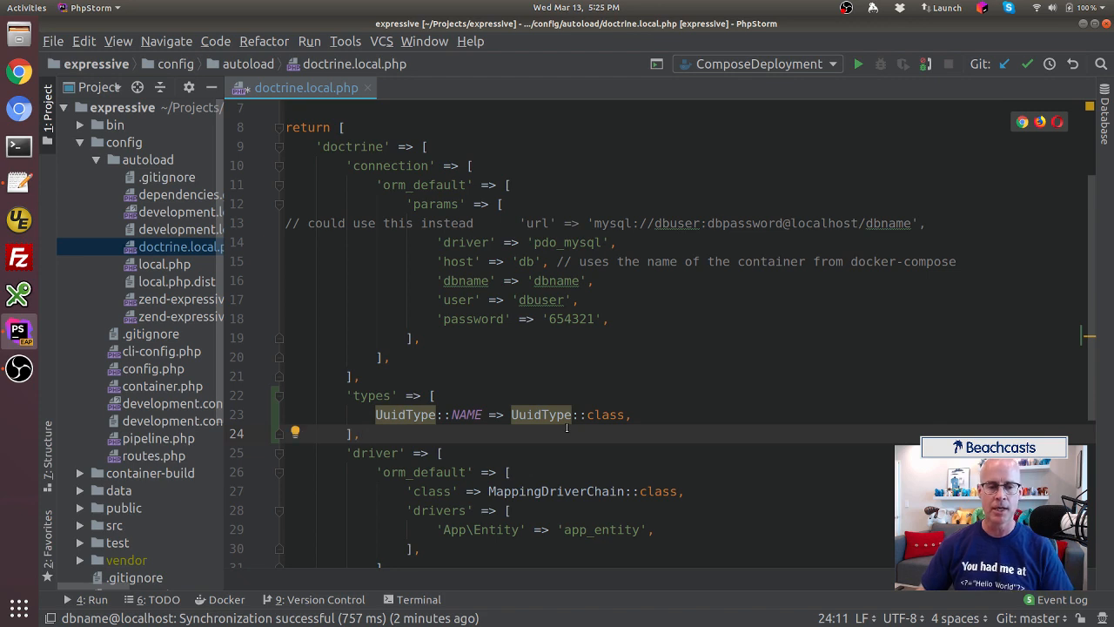
{"action": "mouse_move", "coordinate": [540, 414]}
{"action": "type", "text": "use Ramsey\\Uuid\\Doctrine\\UuidType;"}
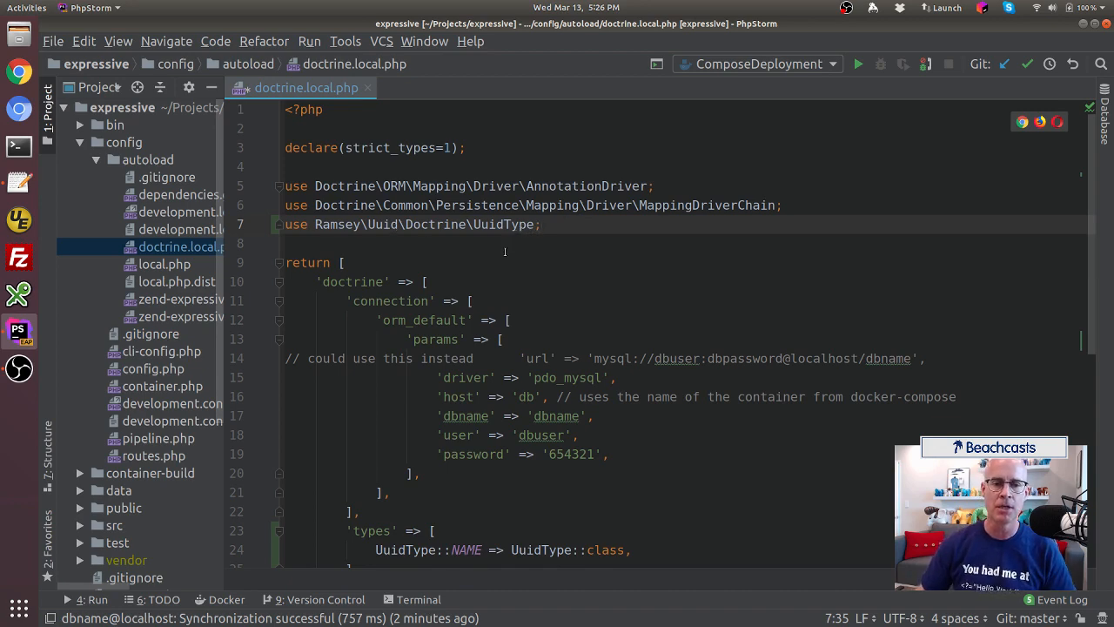
{"action": "scroll", "scroll_direction": "down", "scroll_amount": 3}
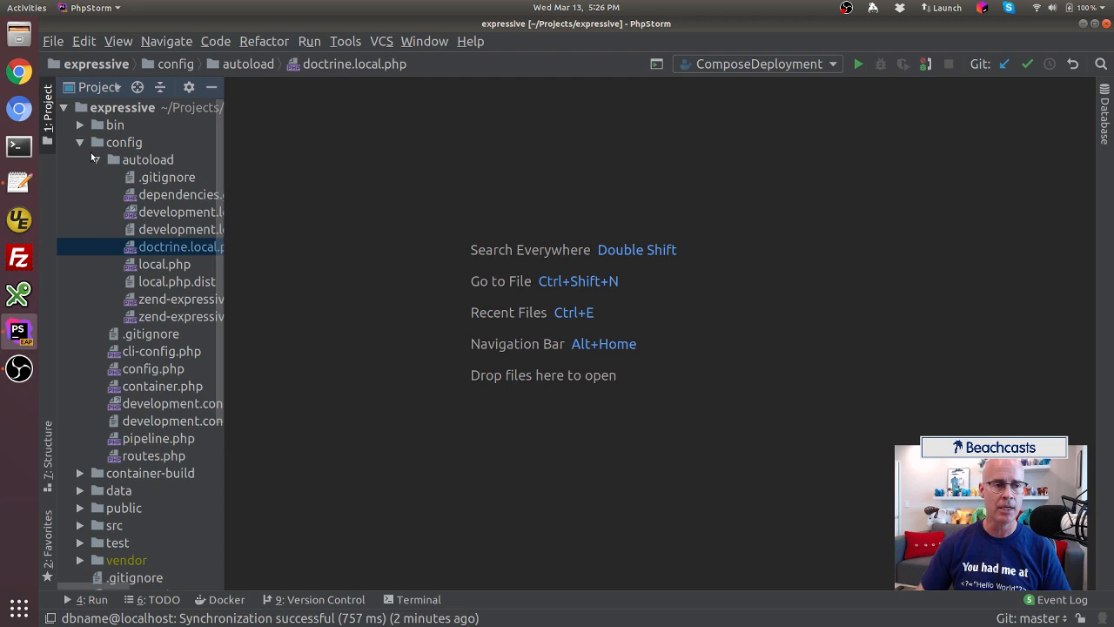
Locate Announcement.php under src/Announcements/src/Entity and show it in the editor
{"action": "left_click", "coordinate": [80, 143]}
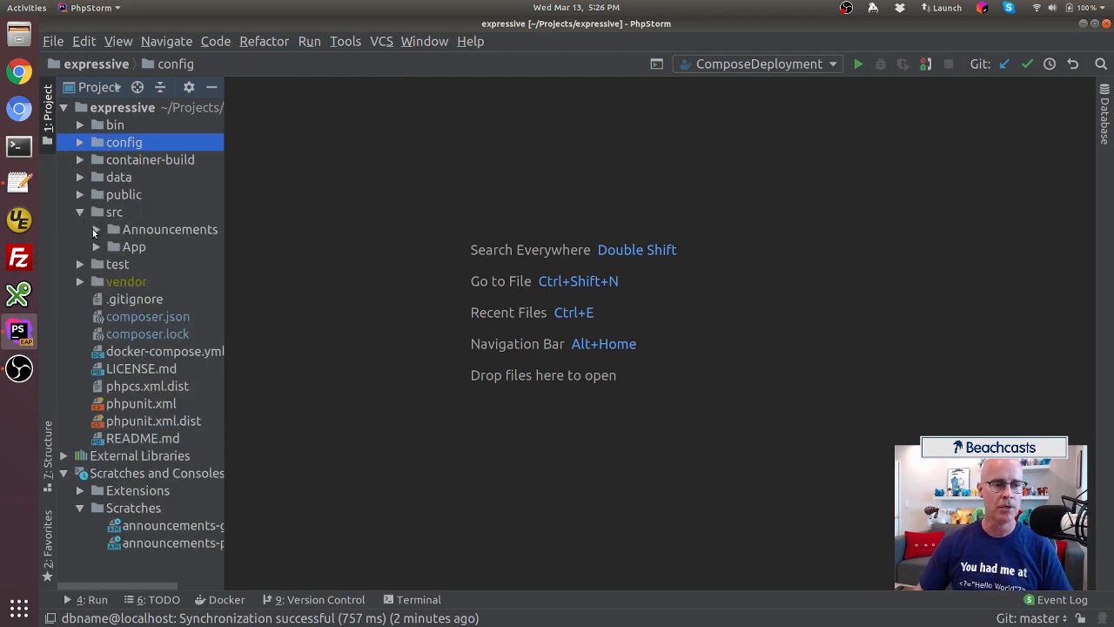
{"action": "left_click", "coordinate": [97, 230]}
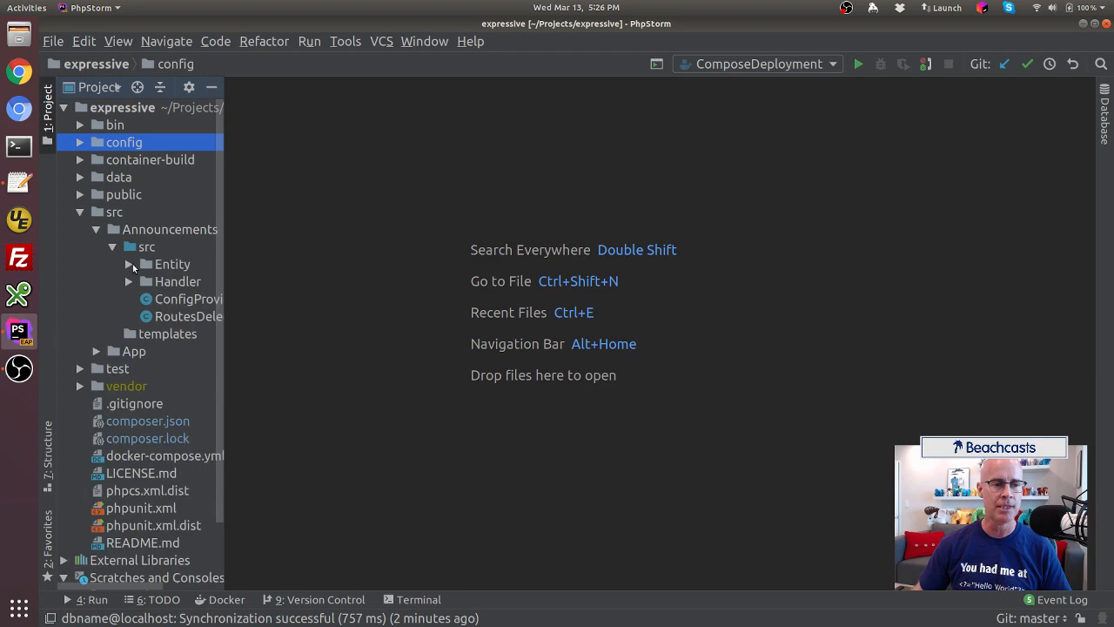
{"action": "double_click", "coordinate": [172, 265]}
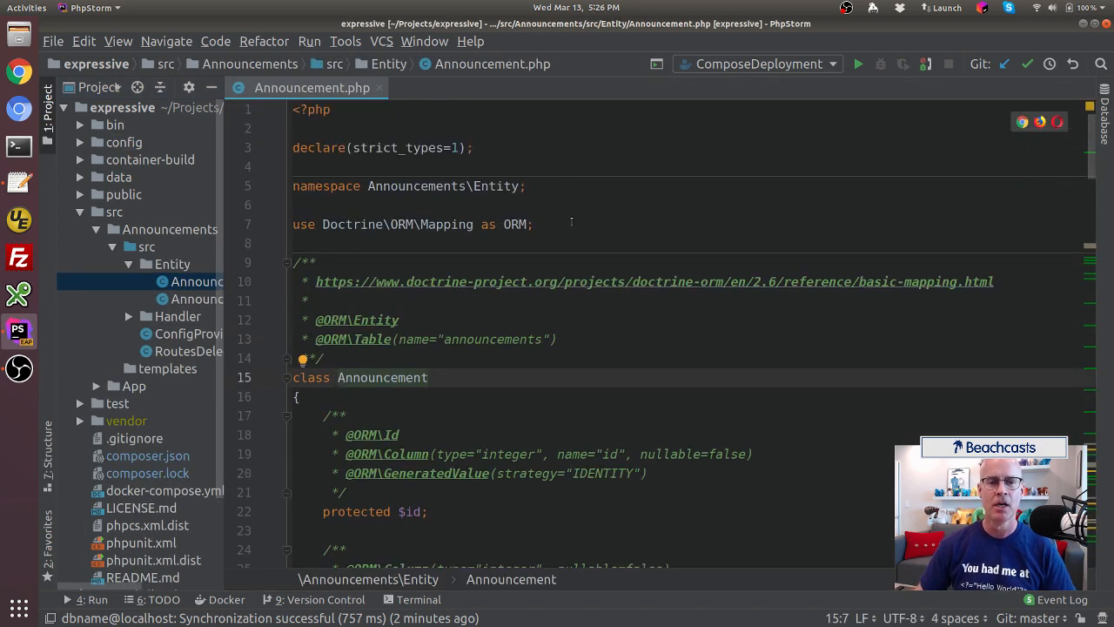
{"action": "left_click", "coordinate": [532, 223]}
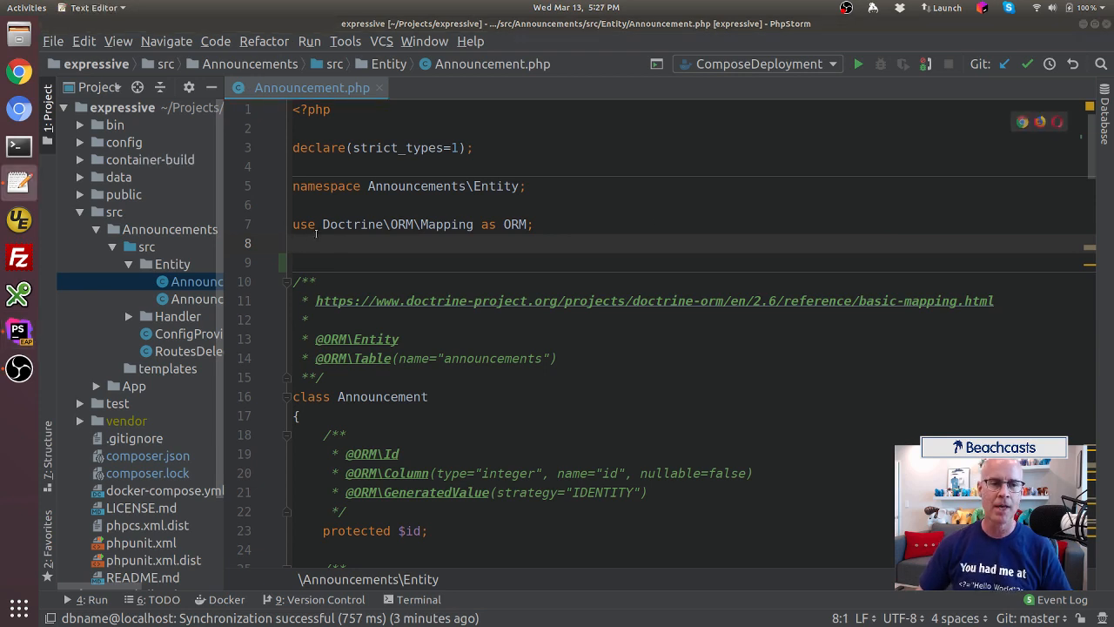
Add 'use Ramsey\Uuid\Uuid;' to the entity's imports and move down to the id property
{"action": "type", "text": "use Ramsey\\Uuid\\Uuid;"}
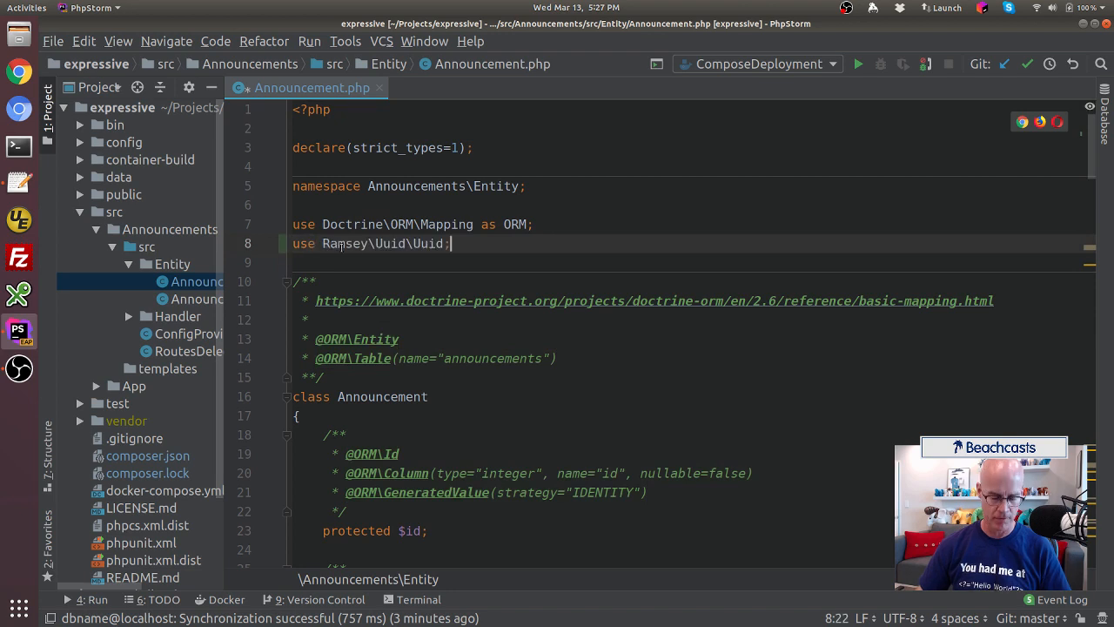
{"action": "mouse_move", "coordinate": [383, 243]}
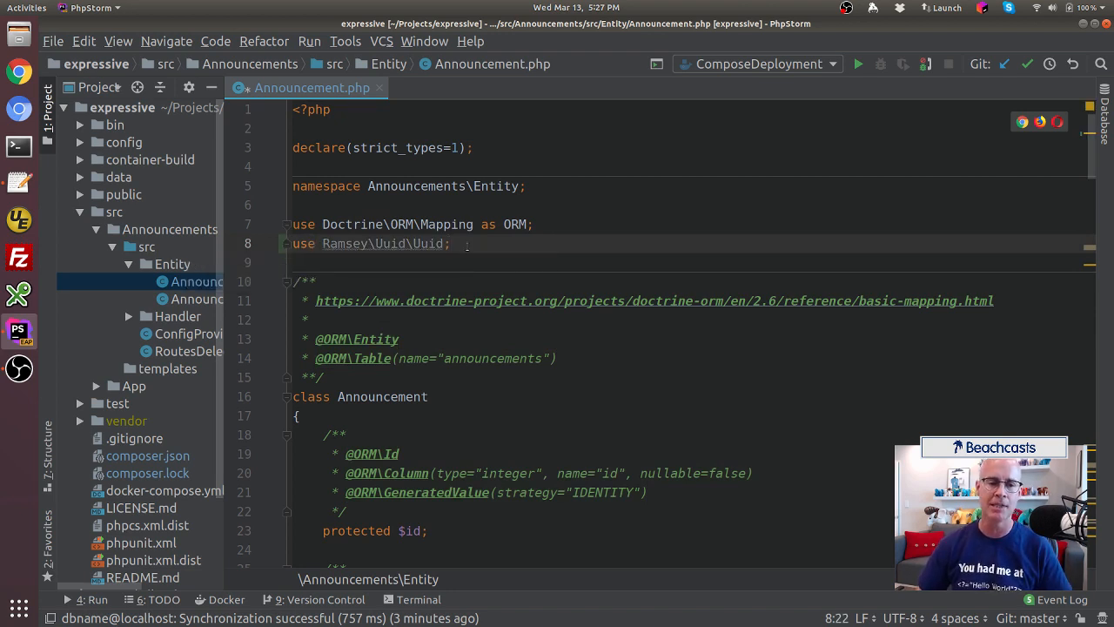
{"action": "scroll", "scroll_direction": "down", "scroll_amount": 3}
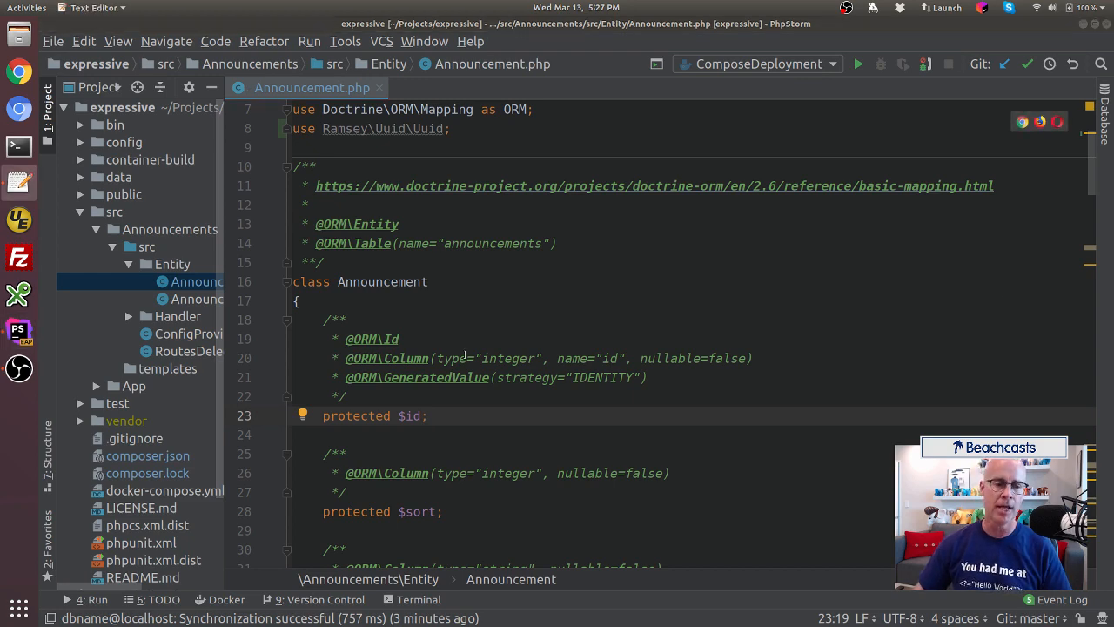
{"action": "scroll", "scroll_direction": "down", "scroll_amount": 3}
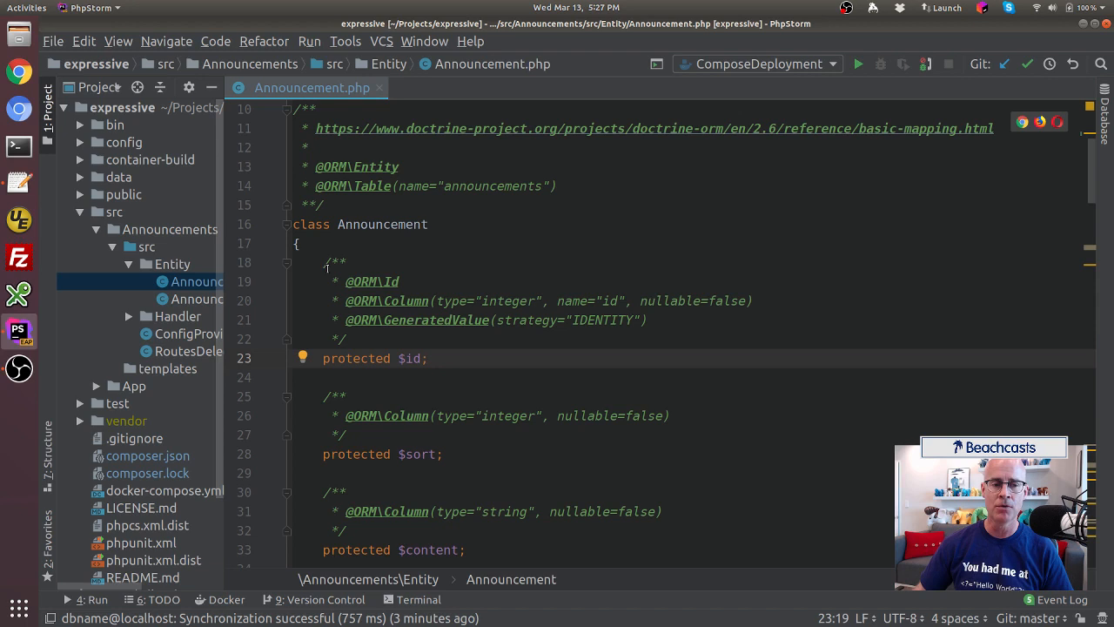
{"action": "left_click", "coordinate": [327, 262]}
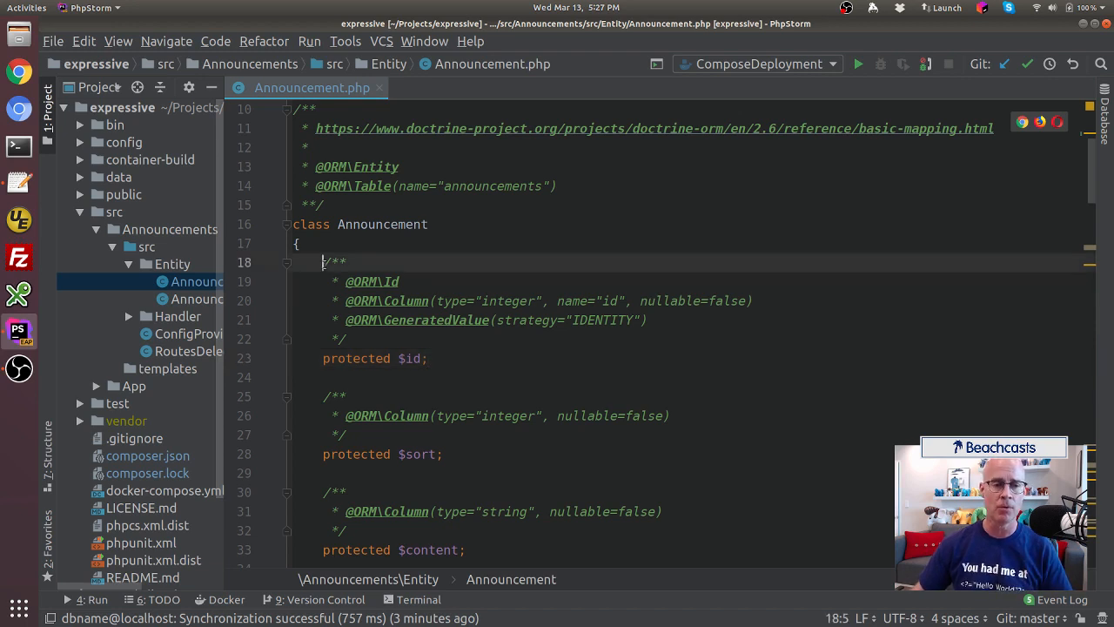
{"action": "left_click_drag", "start_coordinate": [322, 261], "coordinate": [345, 337]}
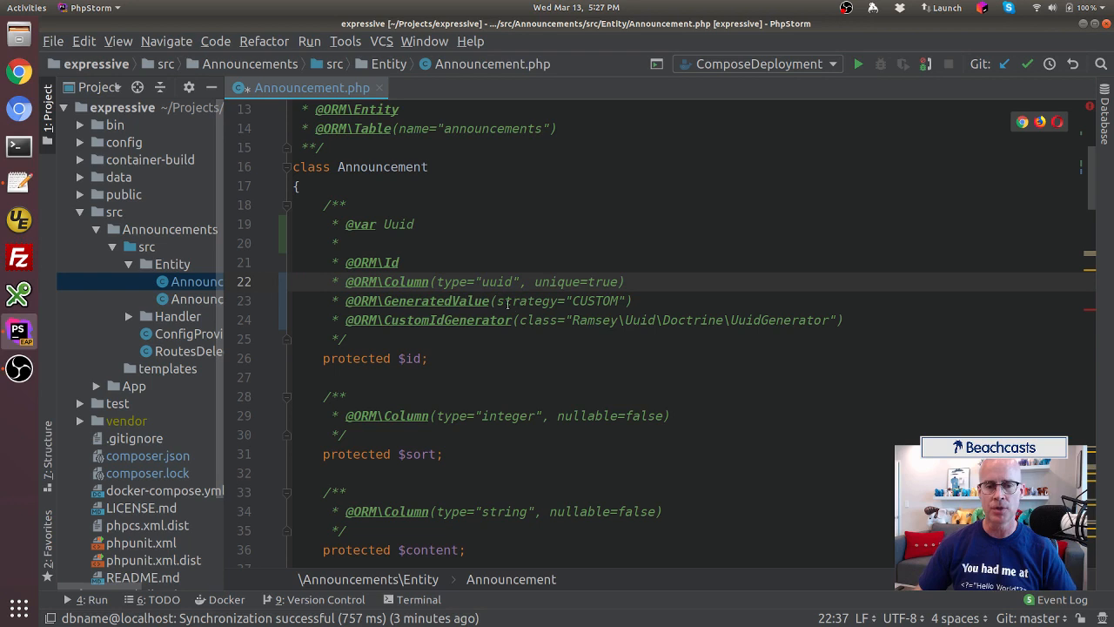
{"action": "left_click_drag", "start_coordinate": [491, 300], "coordinate": [626, 320]}
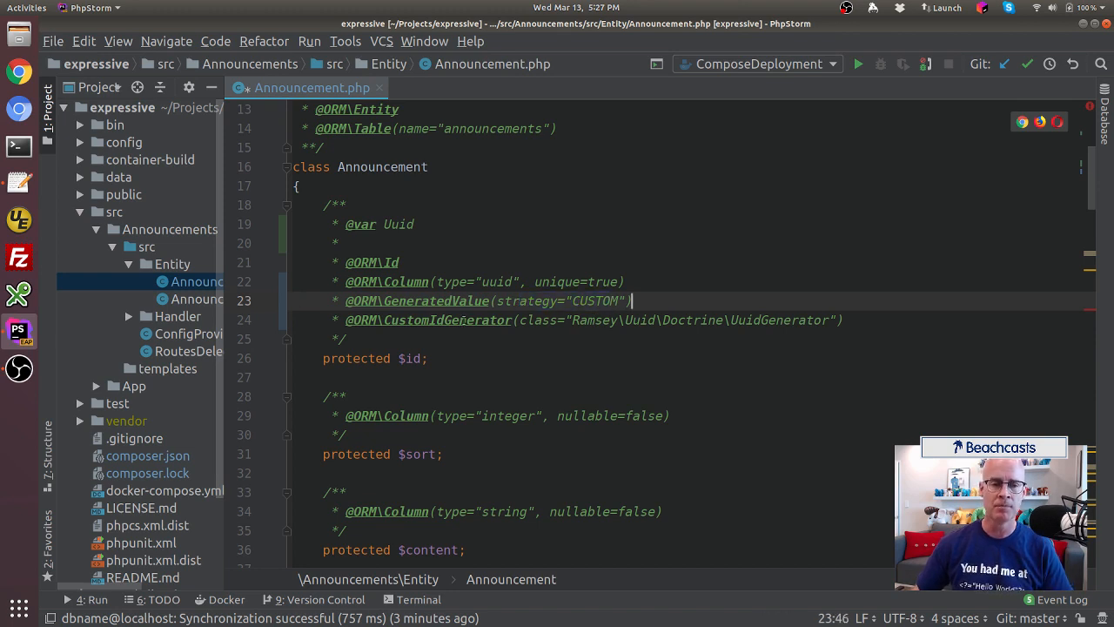
{"action": "left_click_drag", "start_coordinate": [461, 320], "coordinate": [783, 320]}
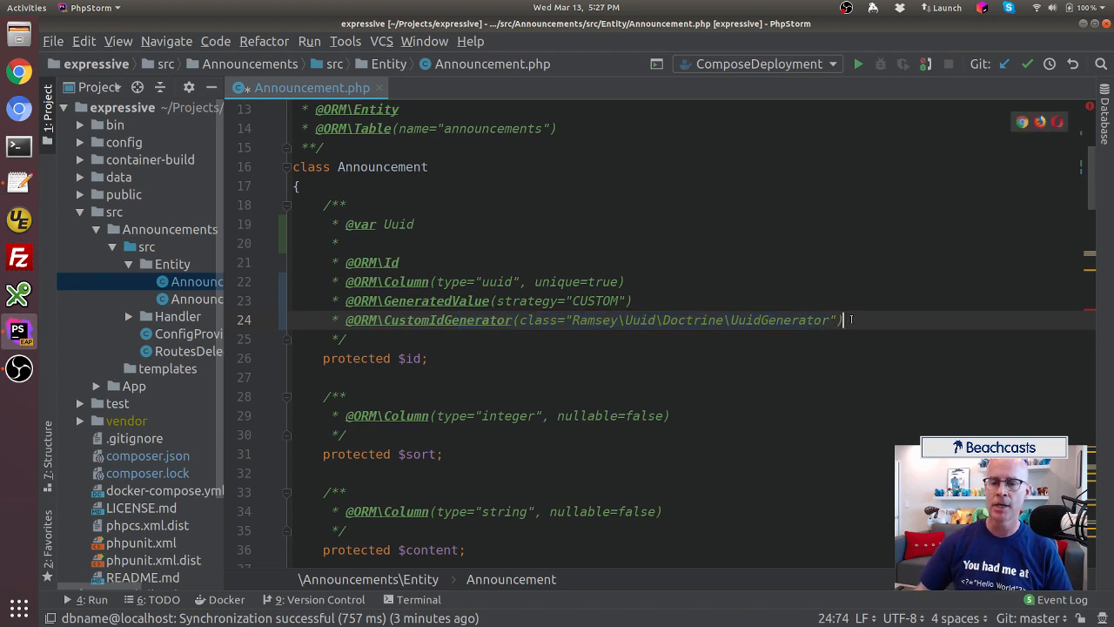
{"action": "double_click", "coordinate": [780, 320]}
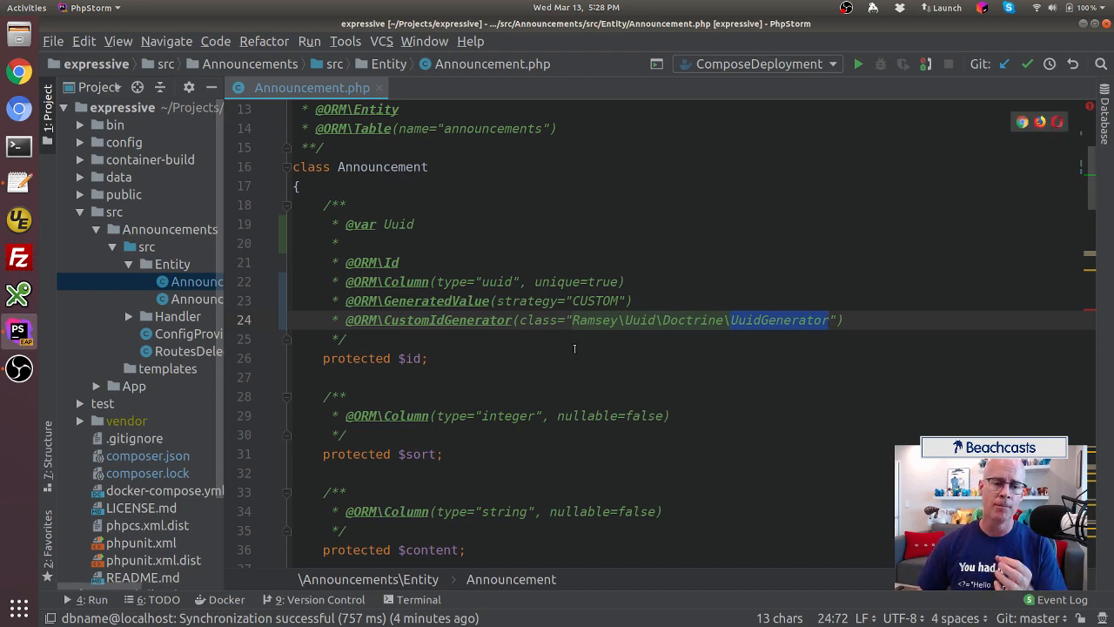
{"action": "scroll", "scroll_direction": "down", "scroll_amount": 3}
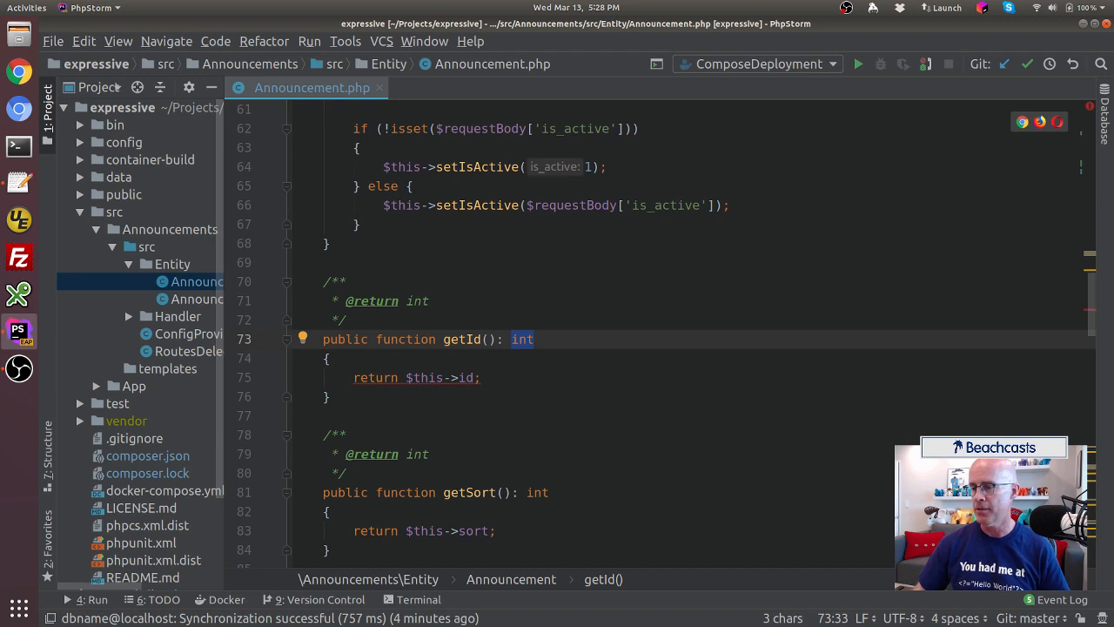
{"action": "left_click", "coordinate": [416, 300]}
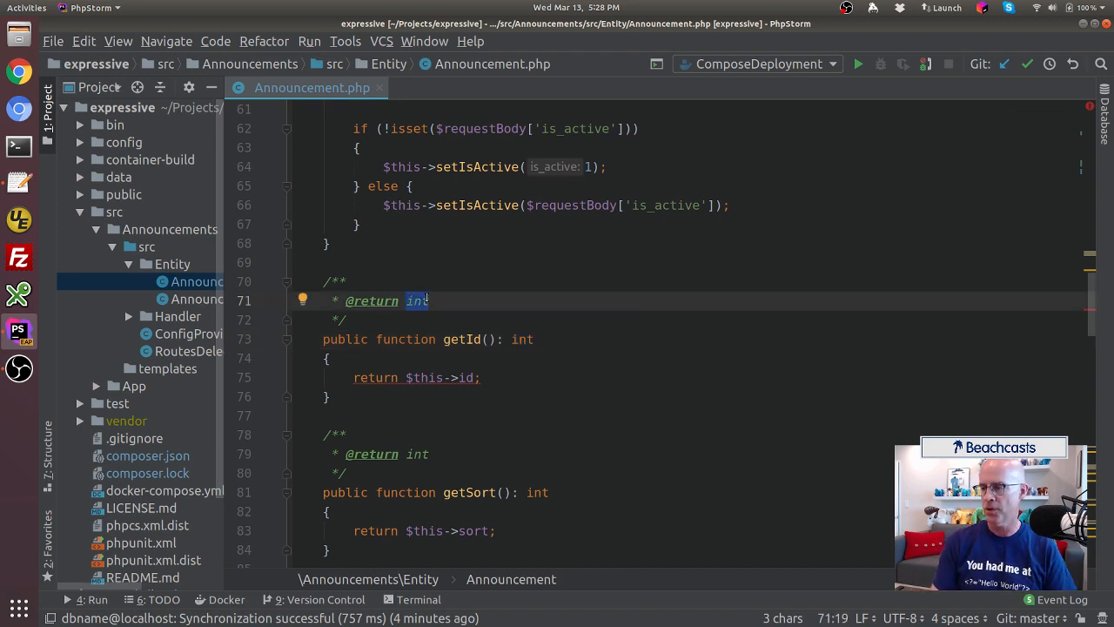
{"action": "type", "text": "Uuid"}
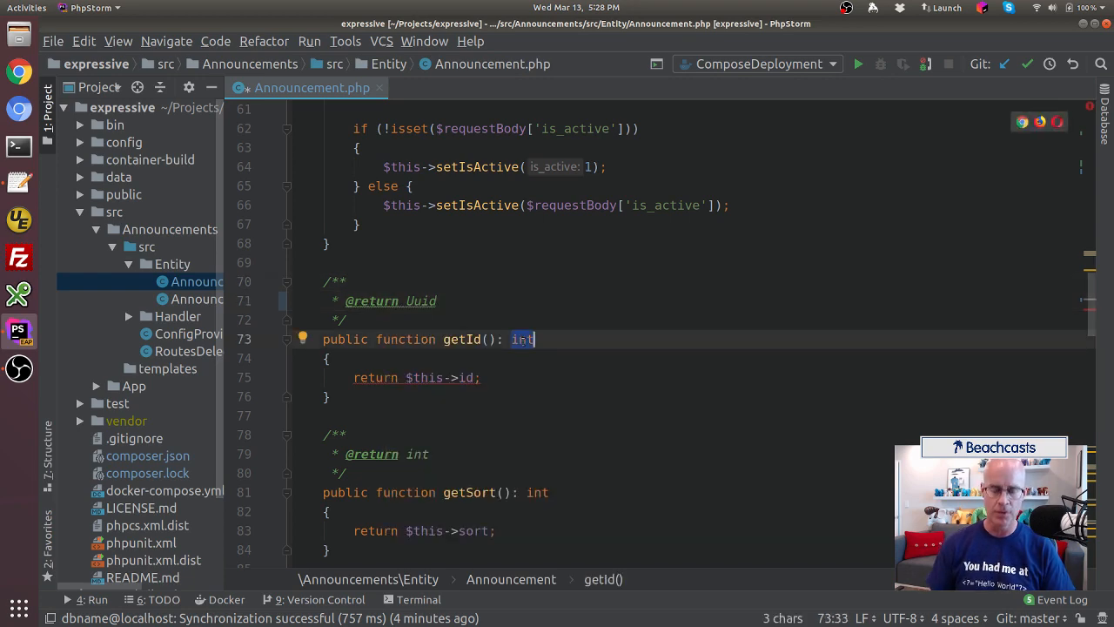
{"action": "type", "text": "Uuid"}
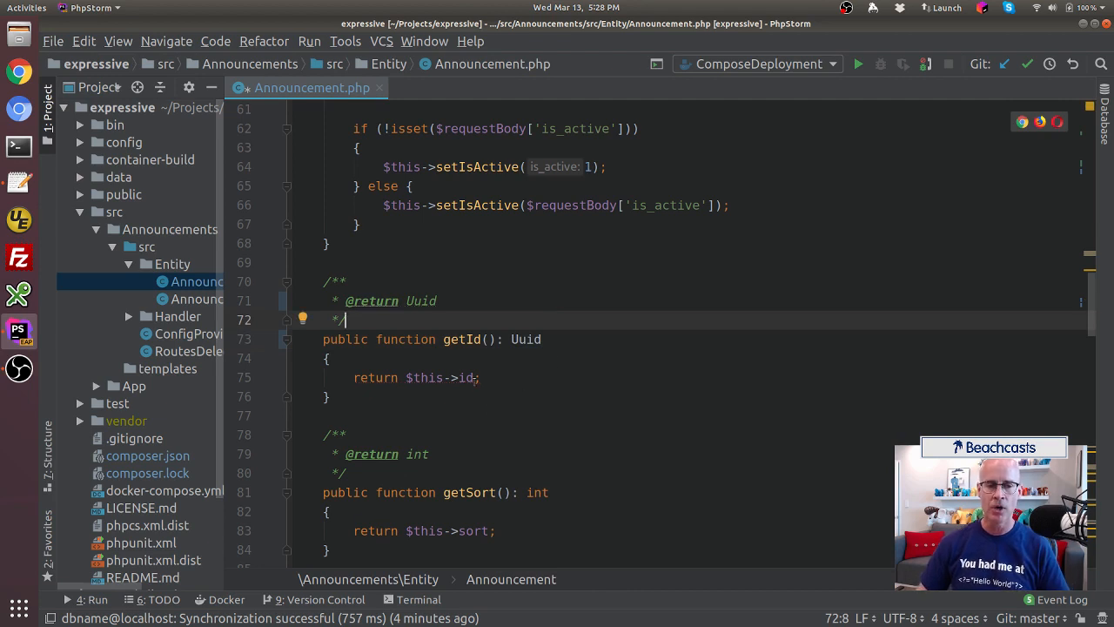
{"action": "double_click", "coordinate": [463, 338]}
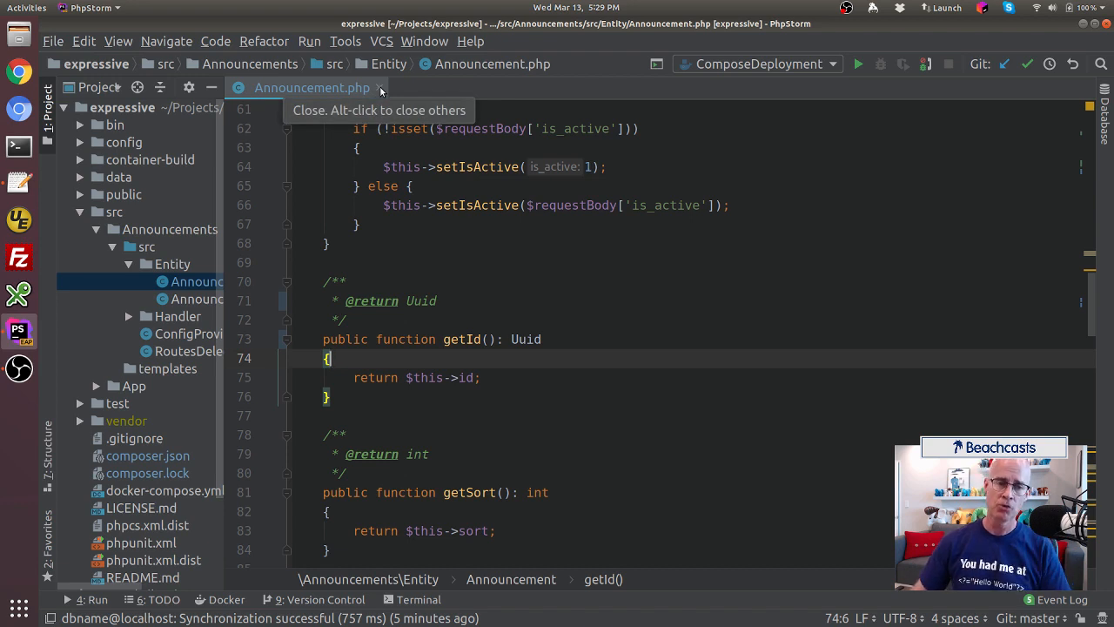
Switch from Announcement.php to RoutesDelegator.php and scroll to the announcement routes
{"action": "left_click", "coordinate": [380, 87]}
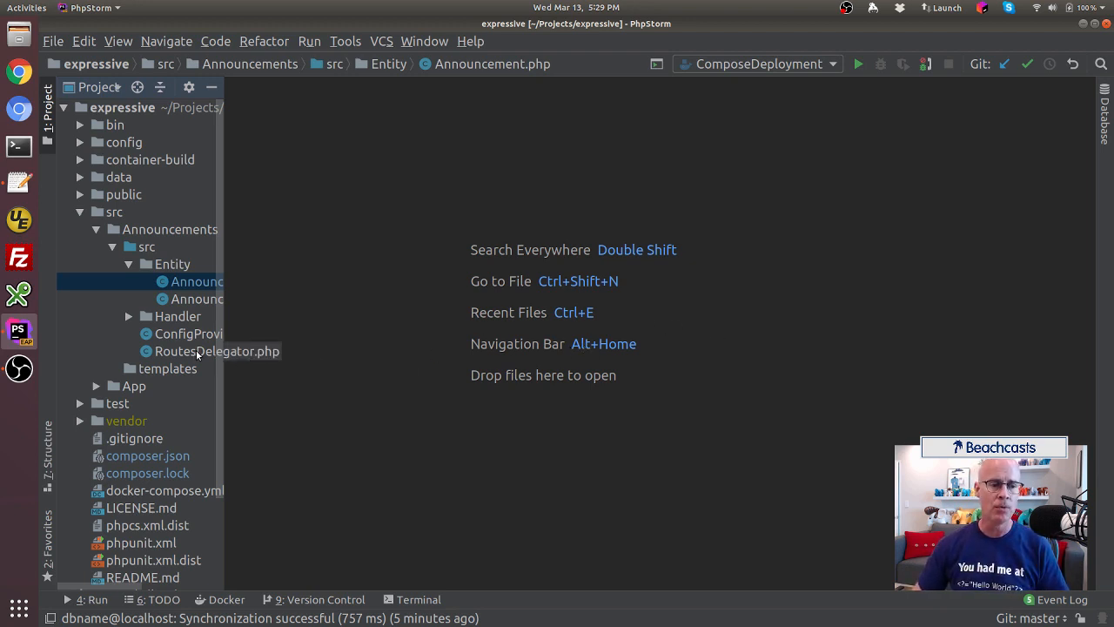
{"action": "double_click", "coordinate": [216, 351]}
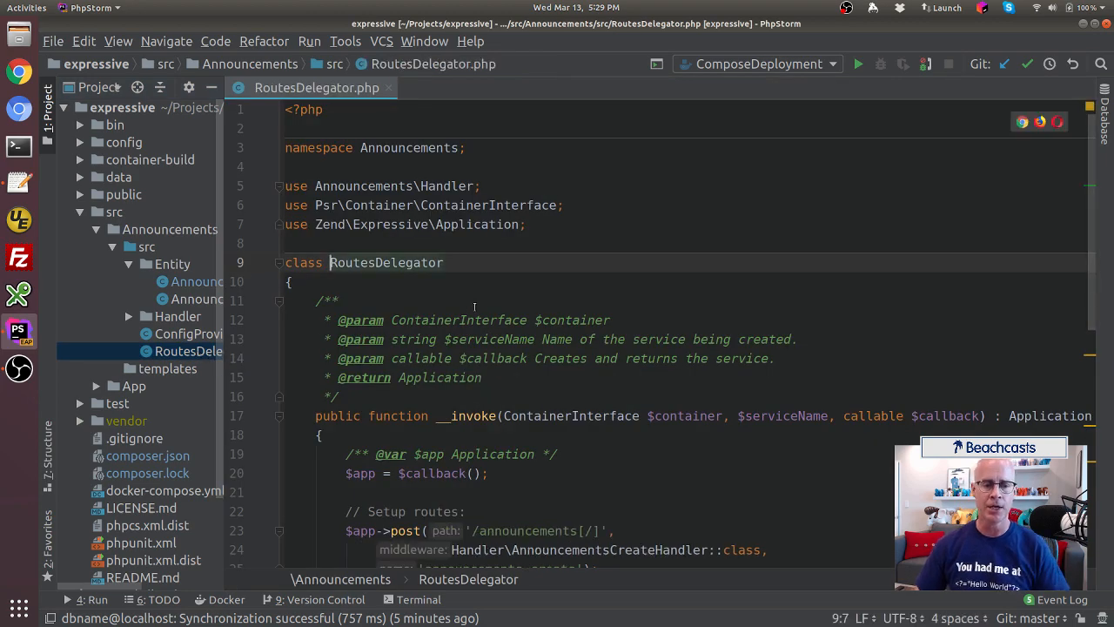
{"action": "scroll", "scroll_direction": "down", "scroll_amount": 3}
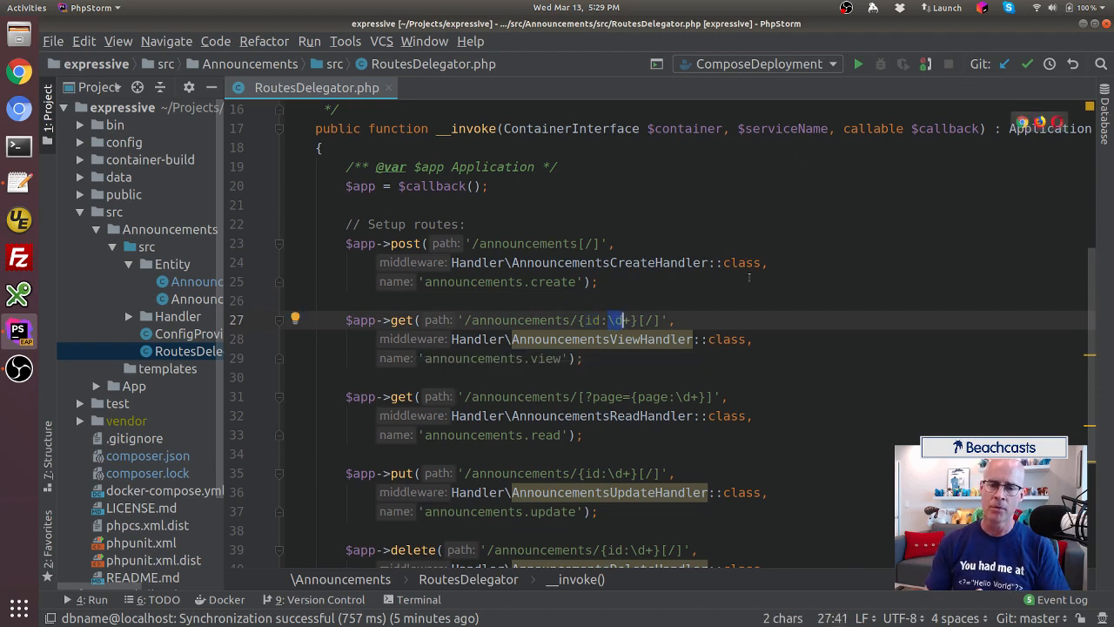
{"action": "scroll", "scroll_direction": "down", "scroll_amount": 3}
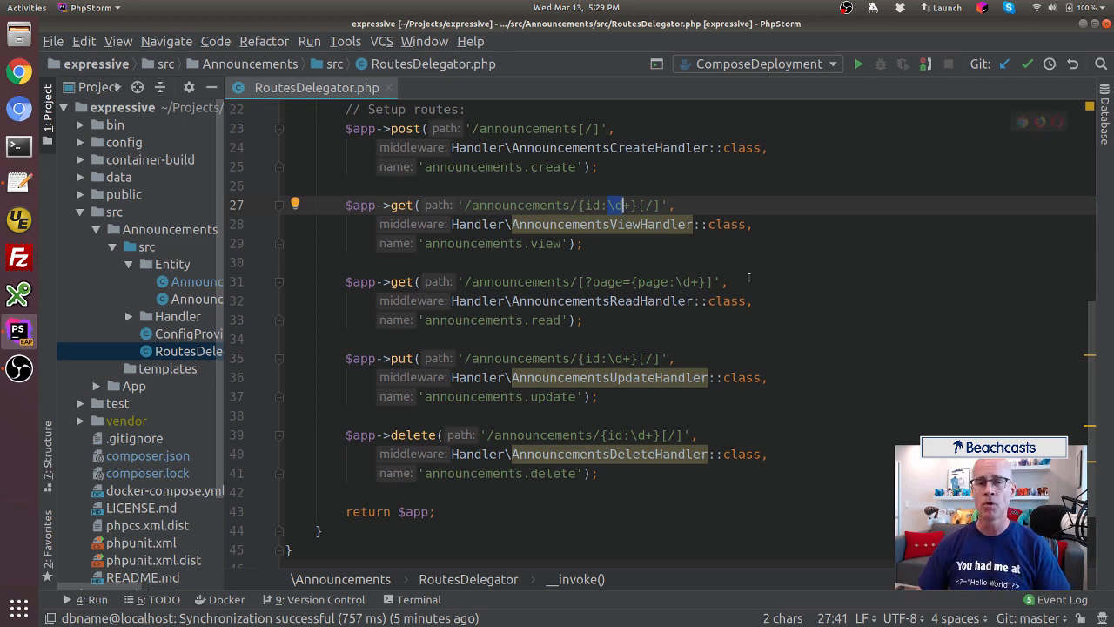
{"action": "mouse_move", "coordinate": [798, 331]}
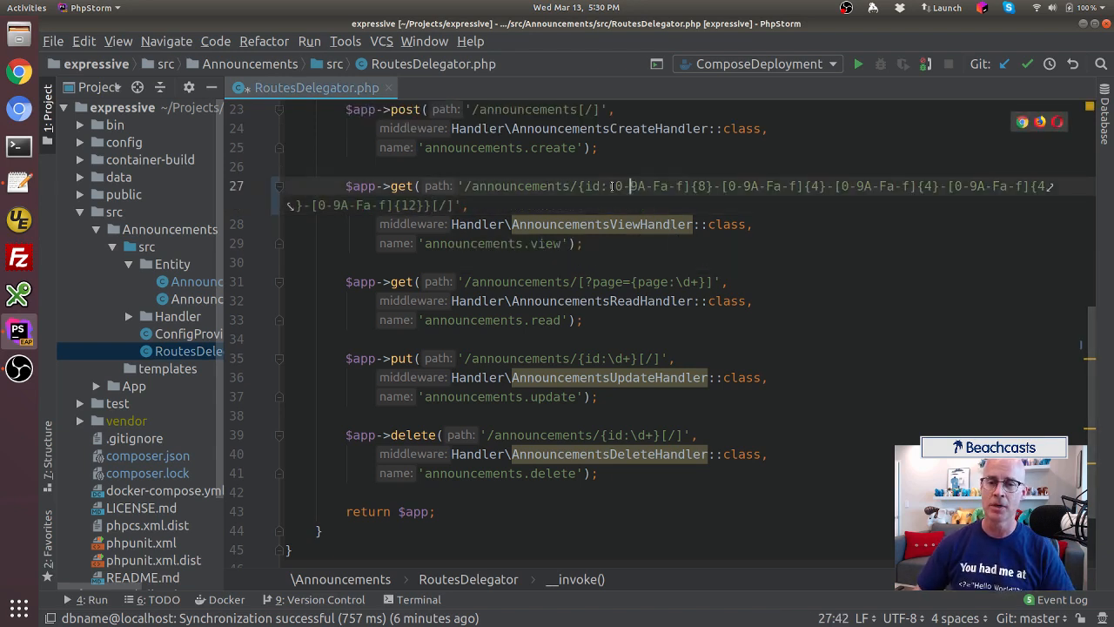
Copy the UUID pattern from the view route and edit the \d+ id placeholder in the put route
{"action": "left_click_drag", "start_coordinate": [613, 185], "coordinate": [714, 185]}
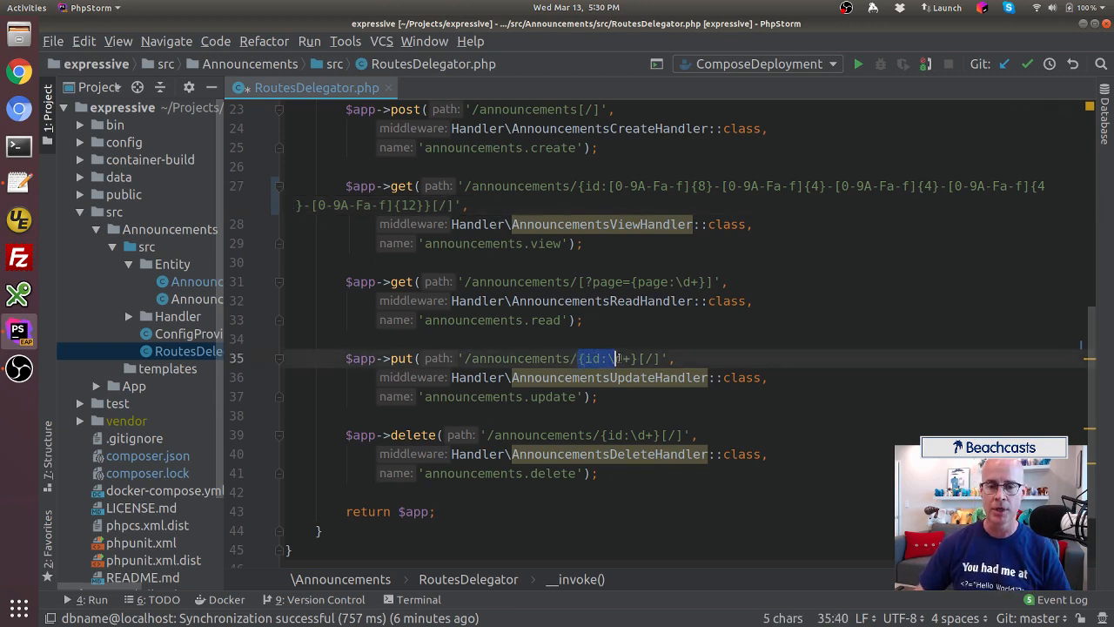
{"action": "type", "text": "\\d+"}
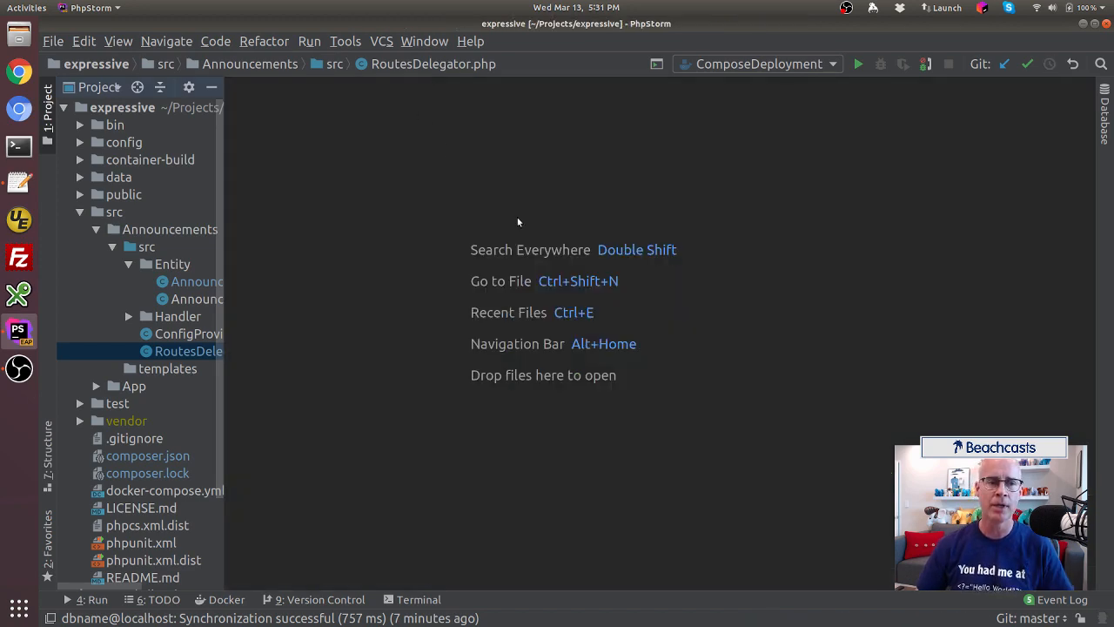
{"action": "mouse_move", "coordinate": [543, 217]}
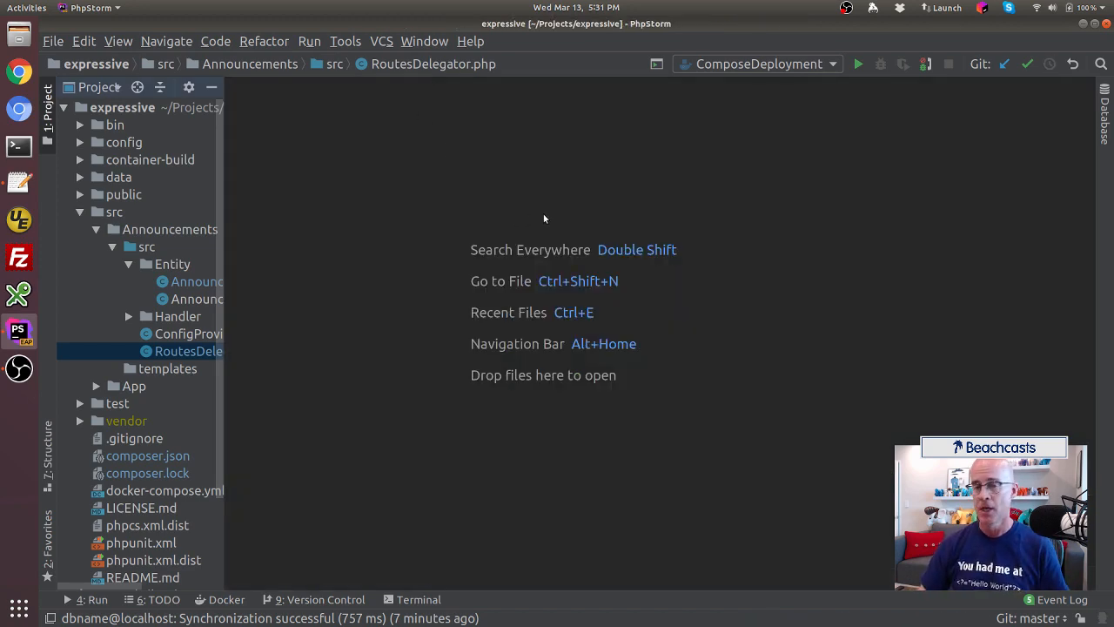
{"action": "mouse_move", "coordinate": [515, 219]}
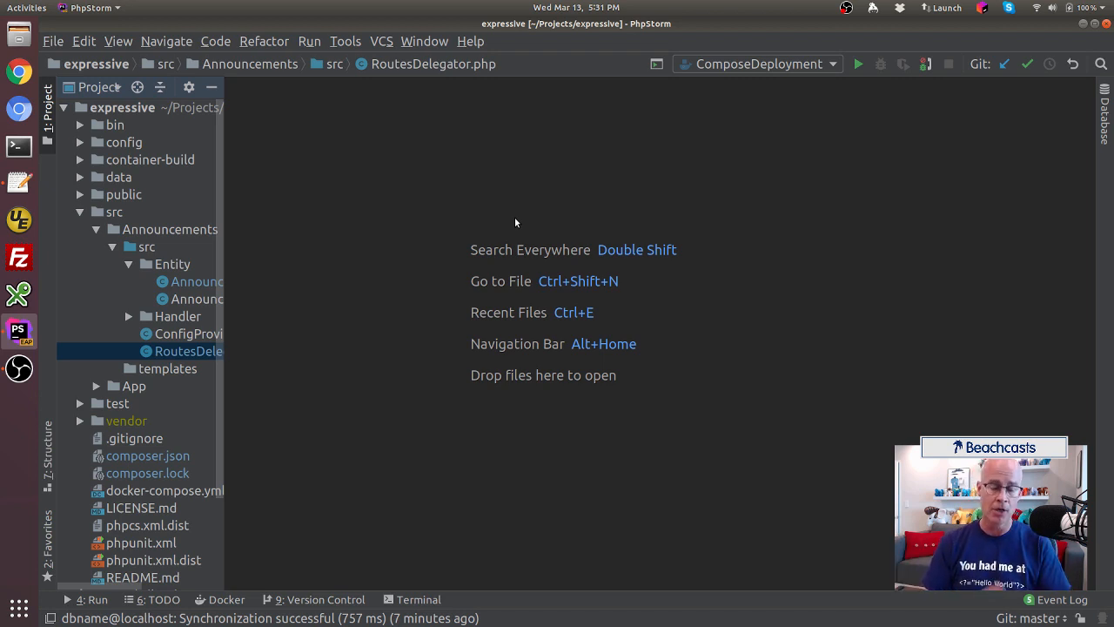
{"action": "mouse_move", "coordinate": [484, 222]}
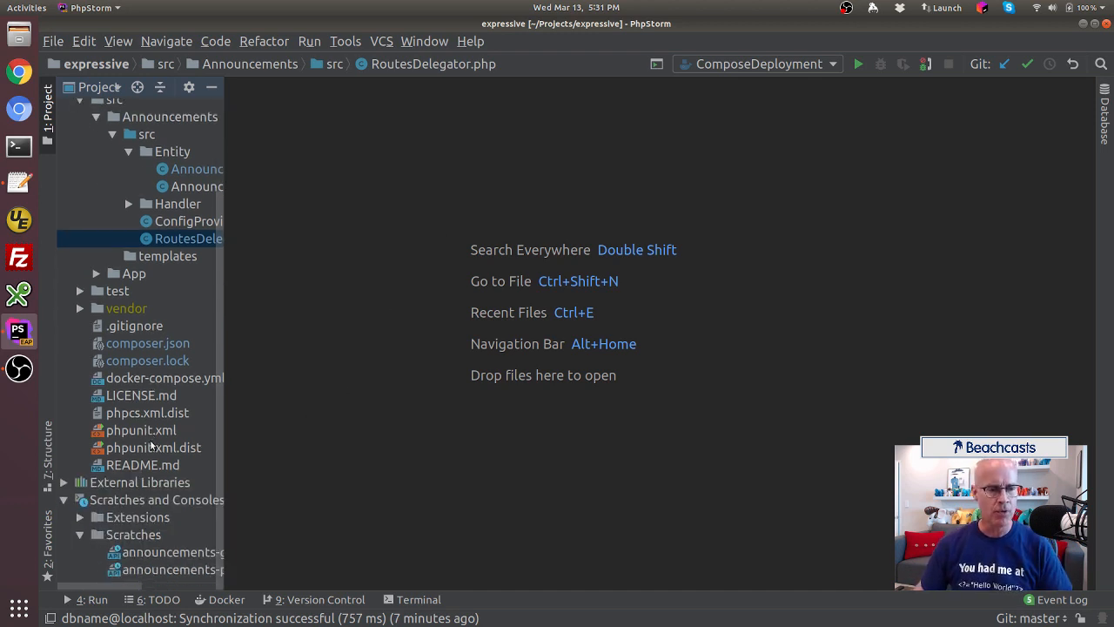
{"action": "mouse_move", "coordinate": [256, 479]}
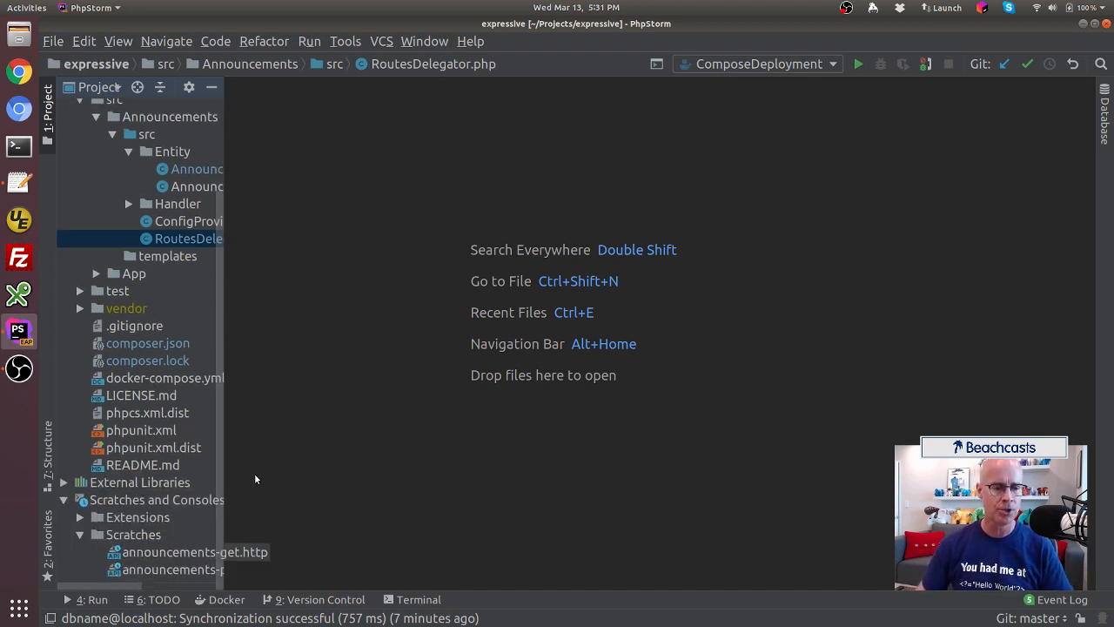
Run the announcements-post.http POST request from Scratches
{"action": "double_click", "coordinate": [174, 569]}
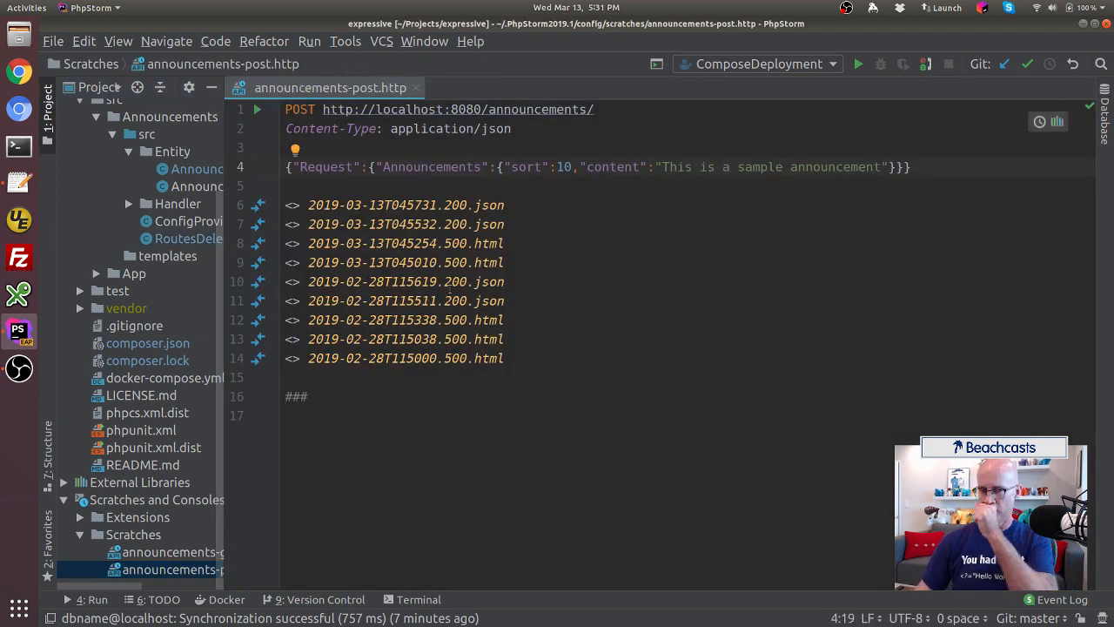
{"action": "double_click", "coordinate": [324, 167]}
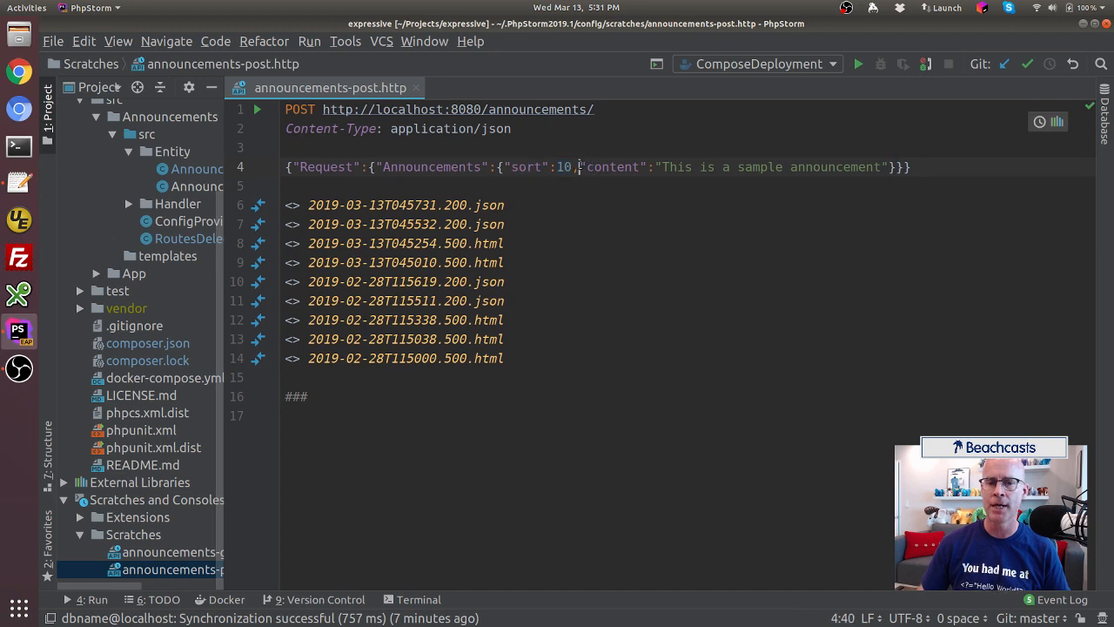
{"action": "left_click_drag", "start_coordinate": [581, 167], "coordinate": [886, 167]}
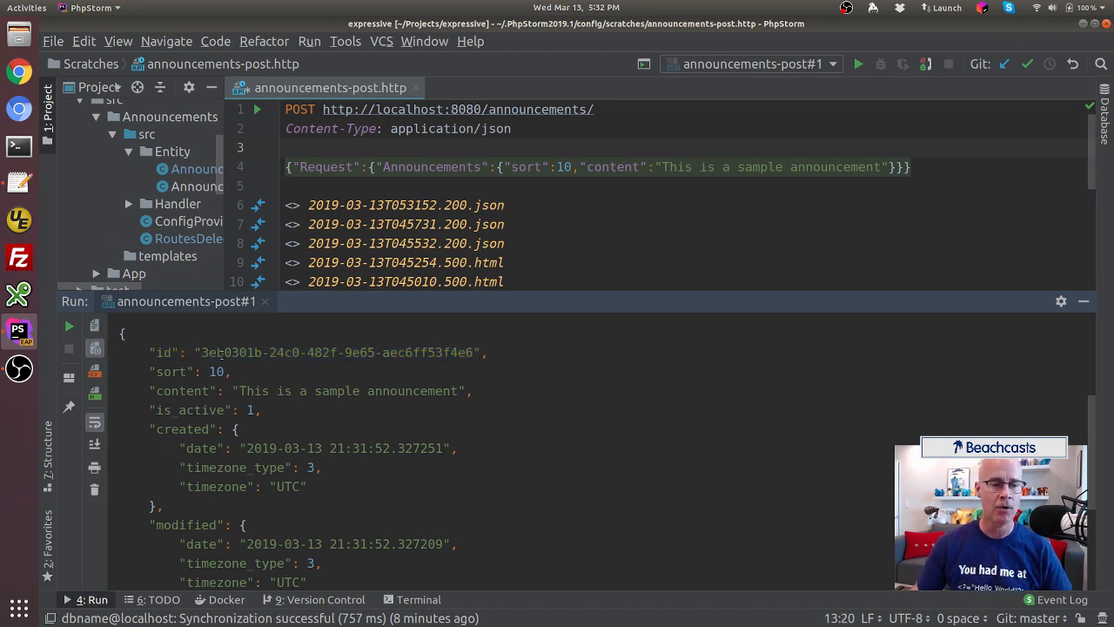
Inspect the JSON response's sort and content fields, UUID id and links
{"action": "left_click_drag", "start_coordinate": [157, 373], "coordinate": [234, 390]}
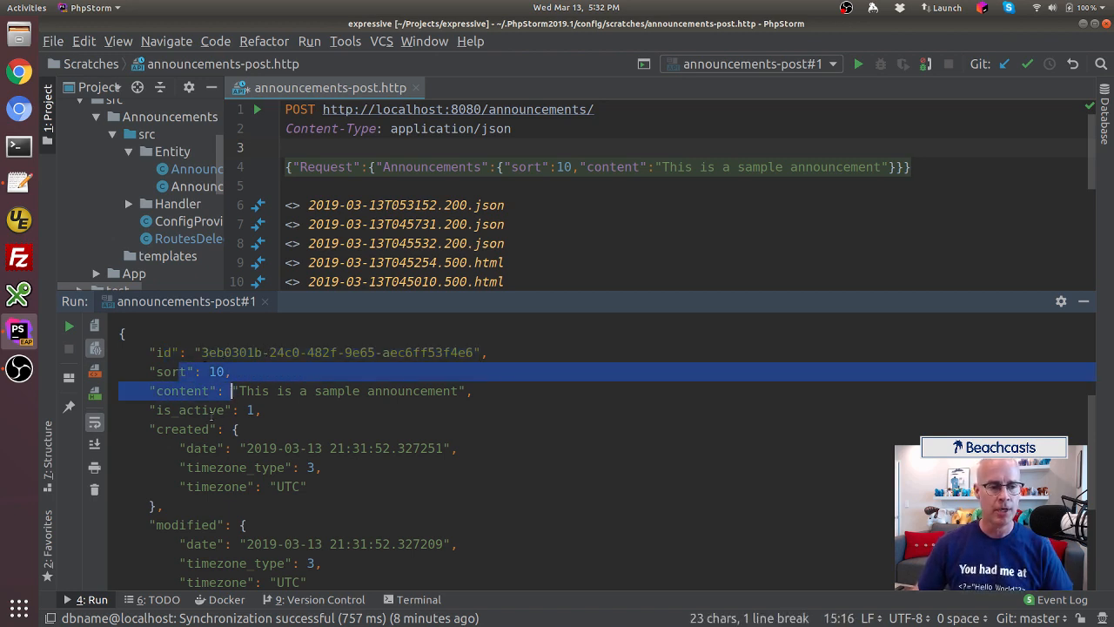
{"action": "scroll", "scroll_direction": "down", "scroll_amount": 3}
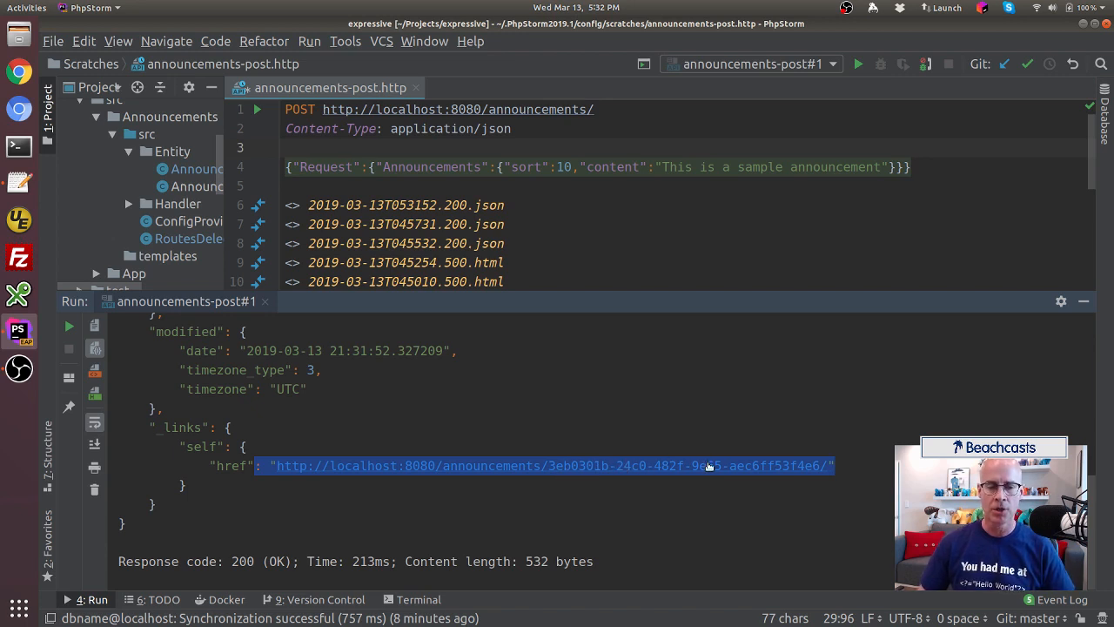
{"action": "left_click", "coordinate": [277, 435]}
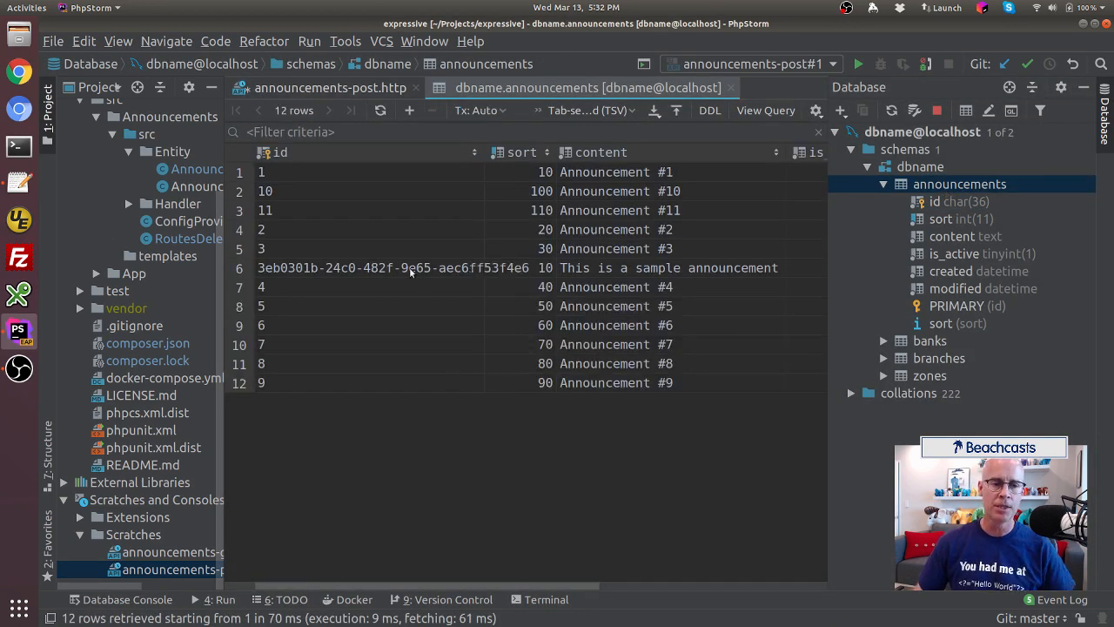
Check the new row's UUID id in the announcements table, then close the table and request tabs
{"action": "left_click", "coordinate": [392, 268]}
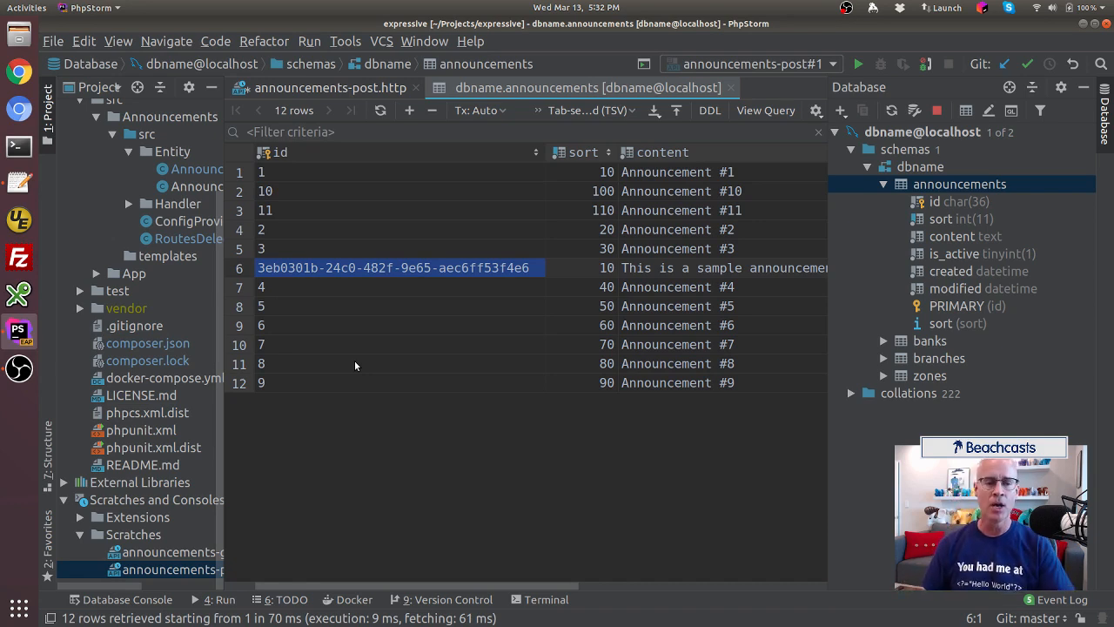
{"action": "mouse_move", "coordinate": [436, 294]}
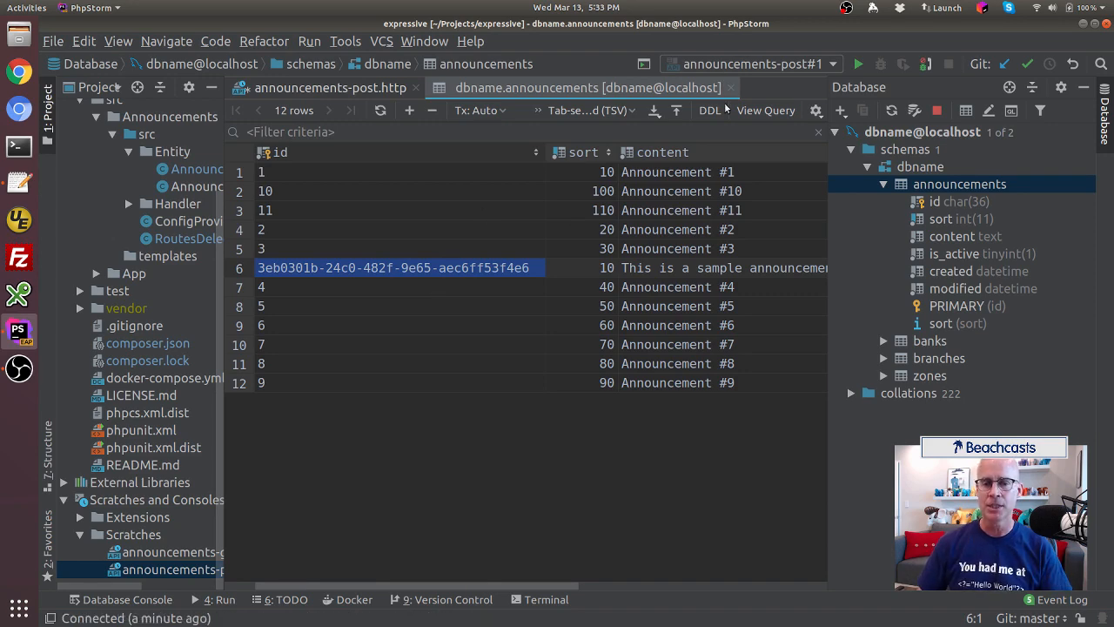
{"action": "scroll", "scroll_direction": "right", "scroll_amount": 3}
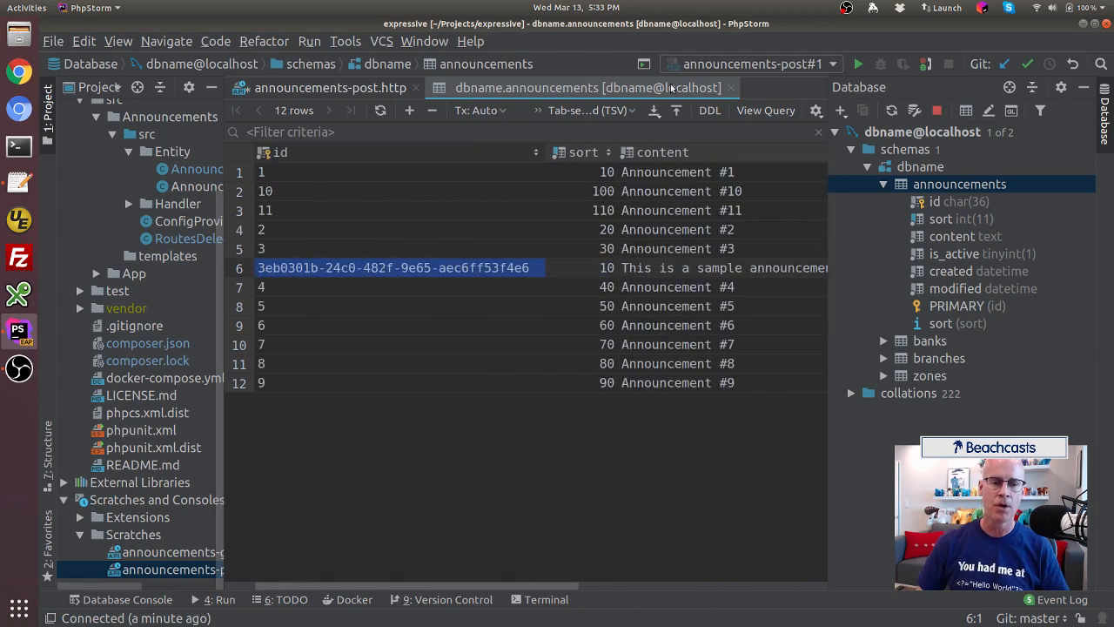
{"action": "left_click", "coordinate": [331, 87]}
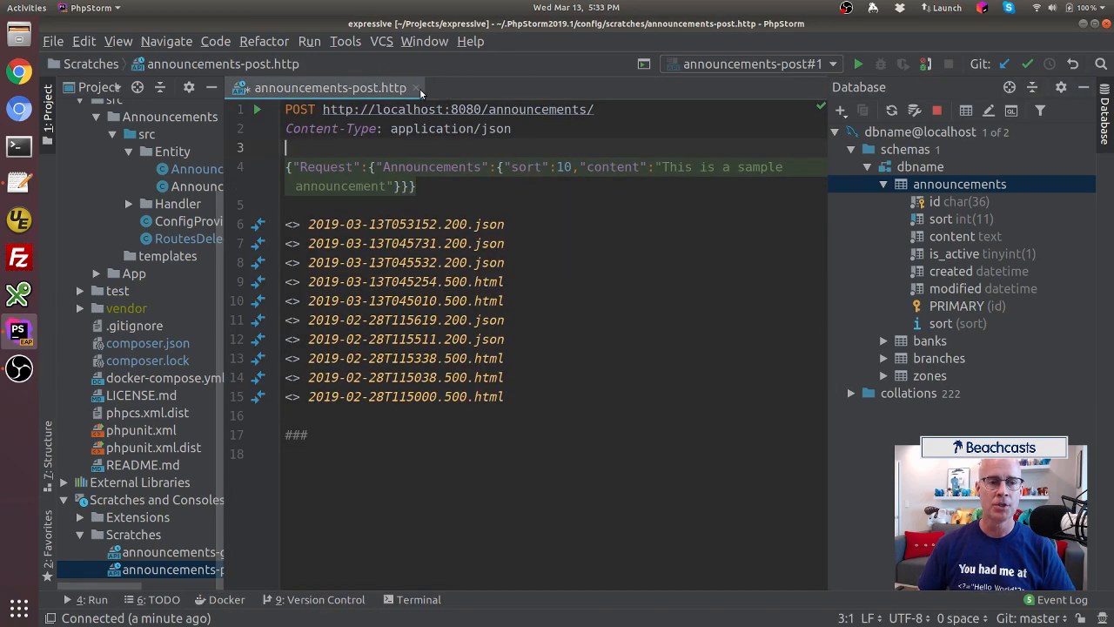
{"action": "left_click", "coordinate": [416, 87]}
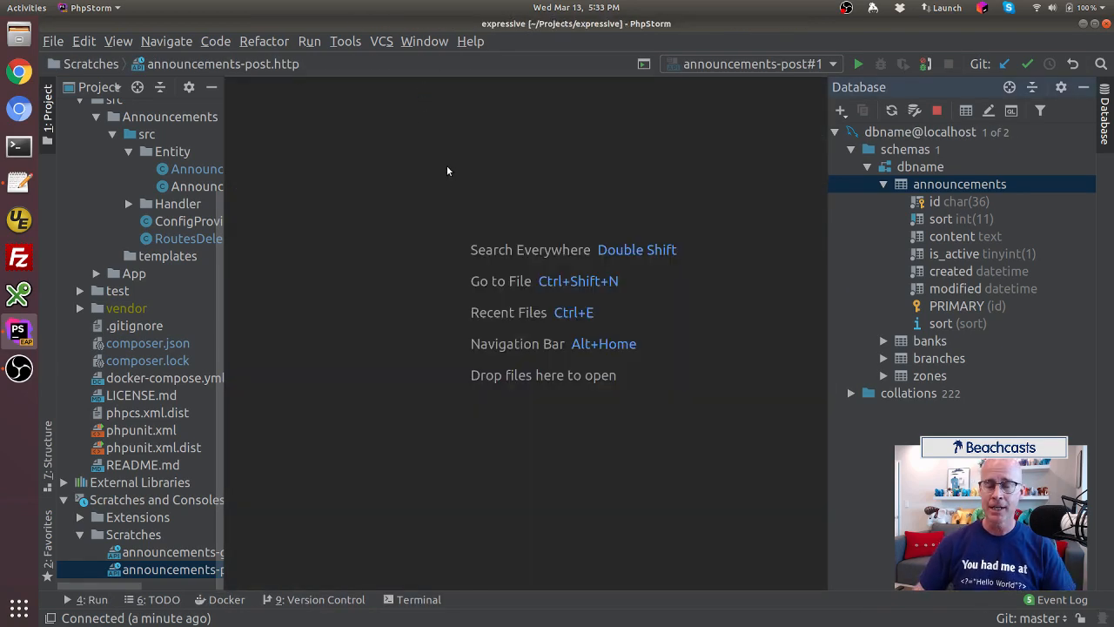